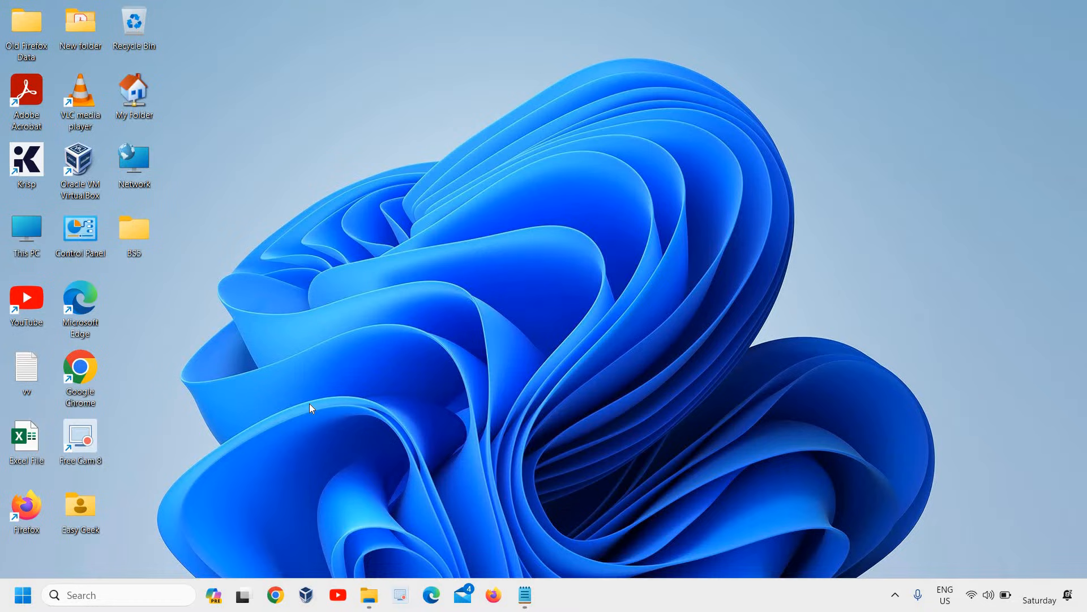
mouse_move(14, 604)
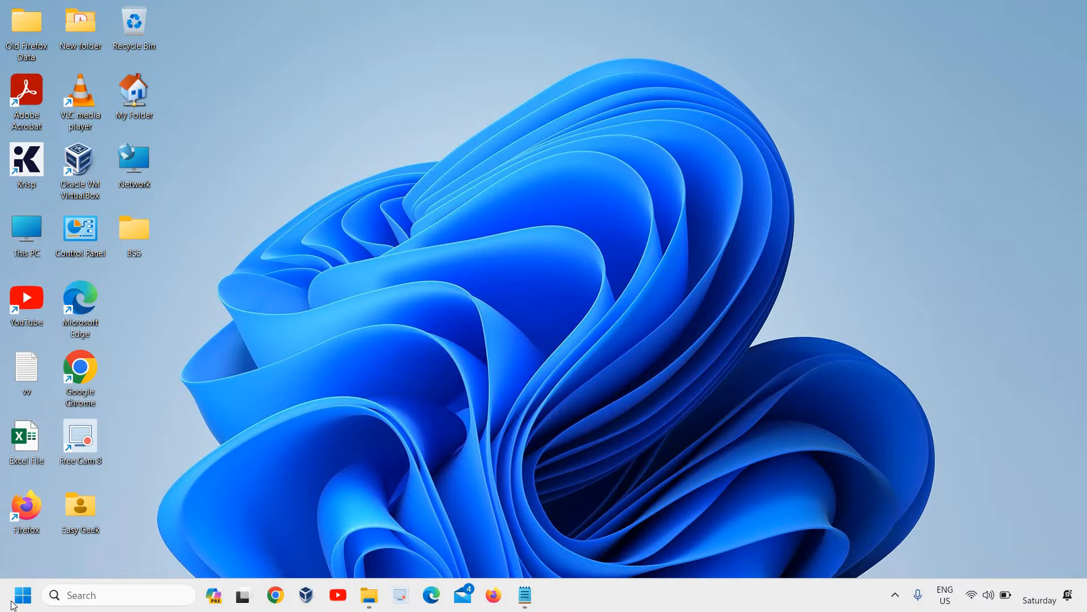
mouse_move(20, 594)
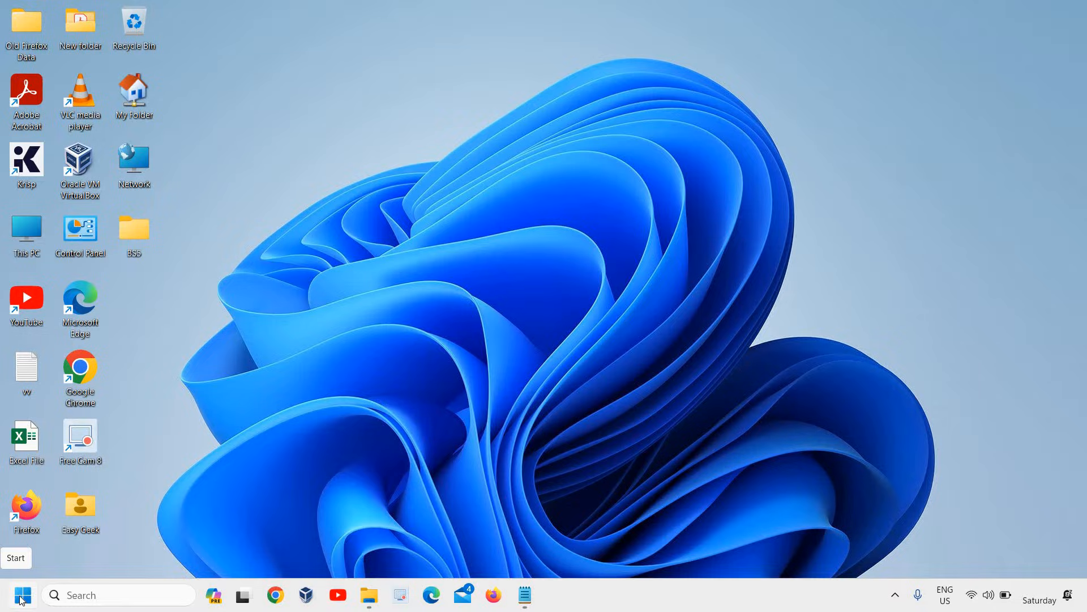
Reach the System page of Windows Settings from the Start button's quick menu.
right_click(19, 595)
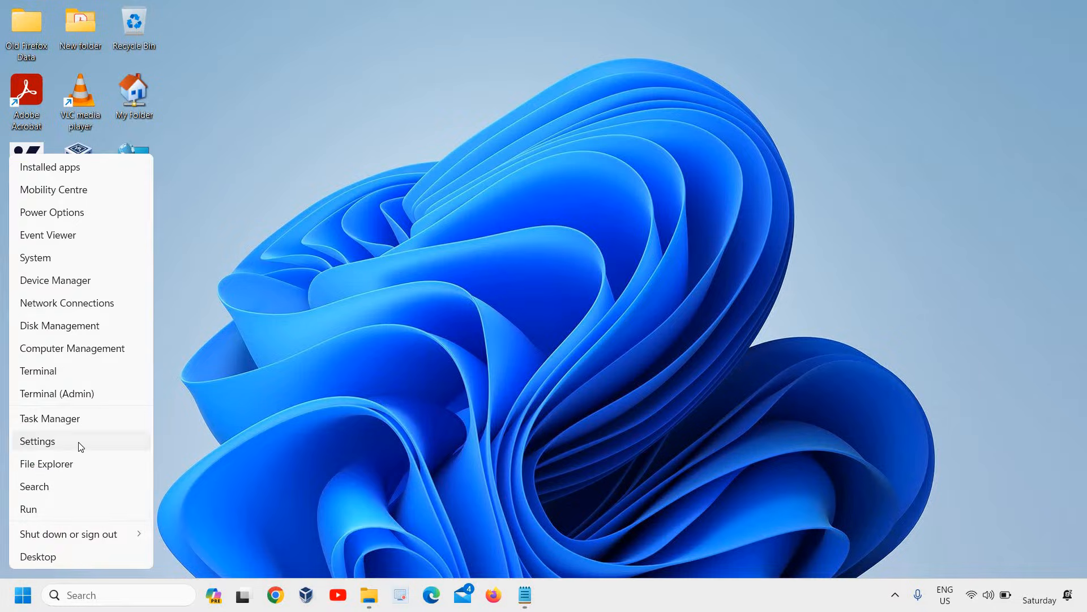
left_click(36, 441)
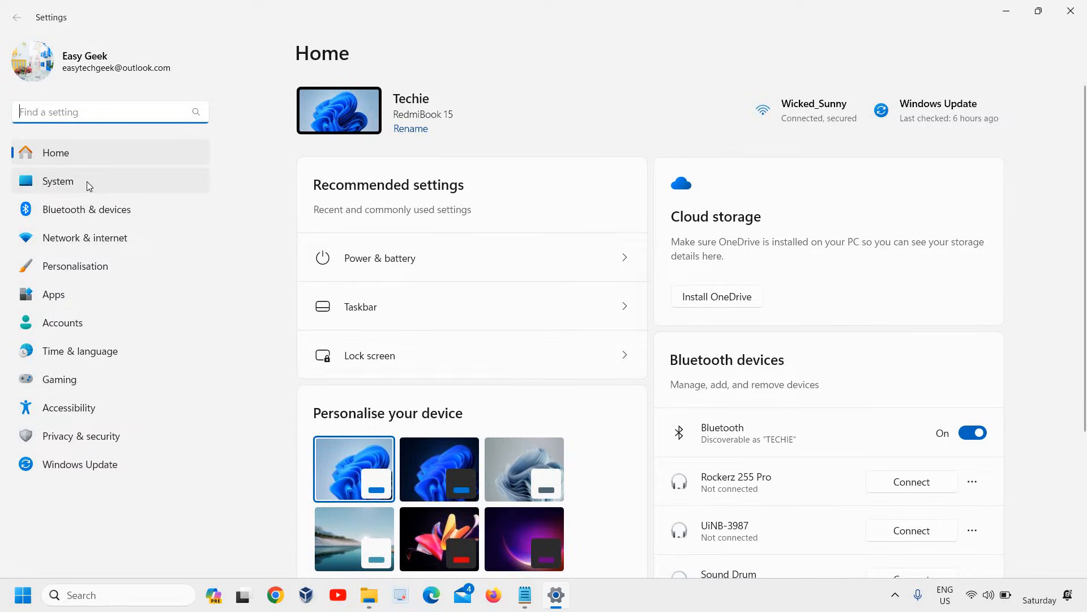
left_click(58, 181)
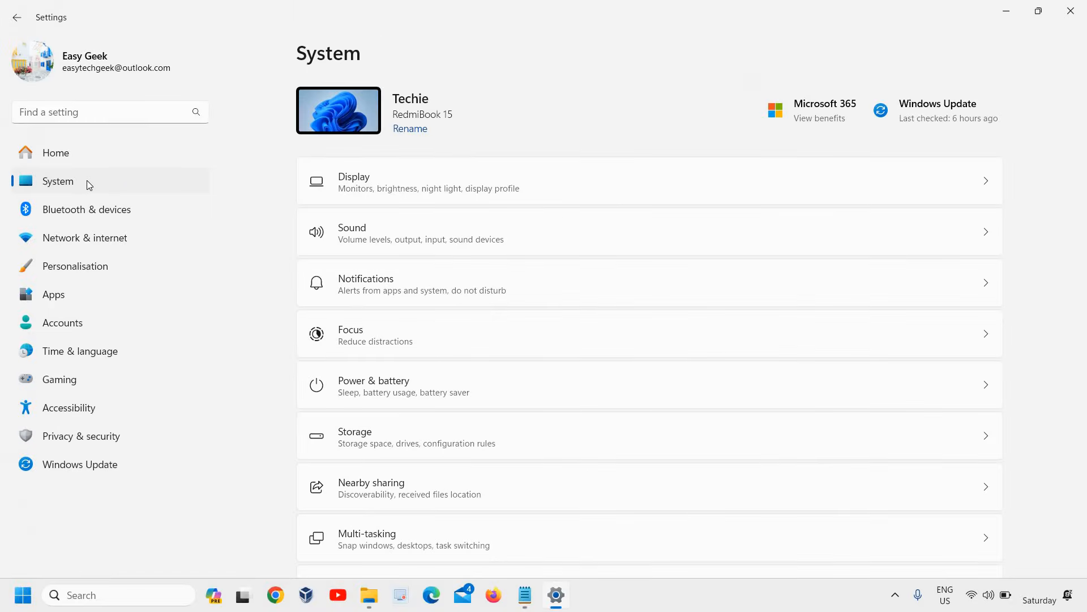
mouse_move(413, 304)
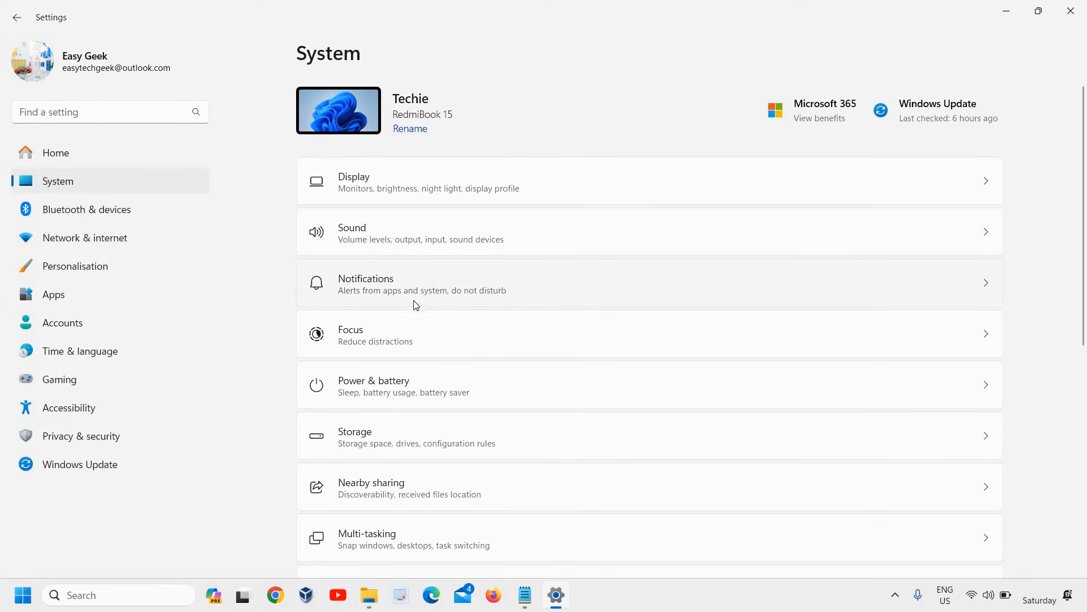
mouse_move(389, 307)
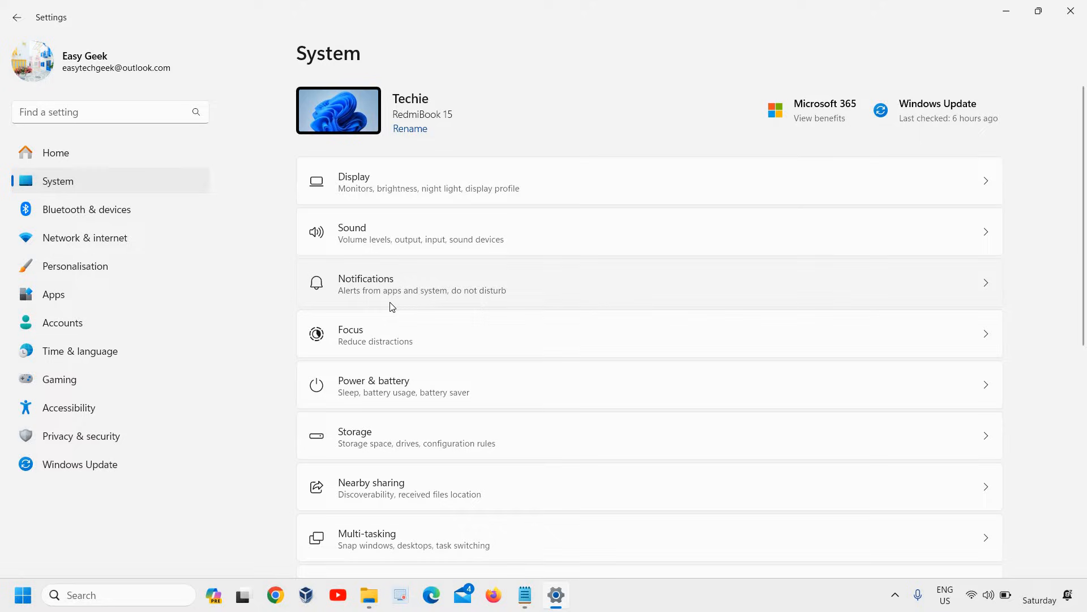
mouse_move(409, 298)
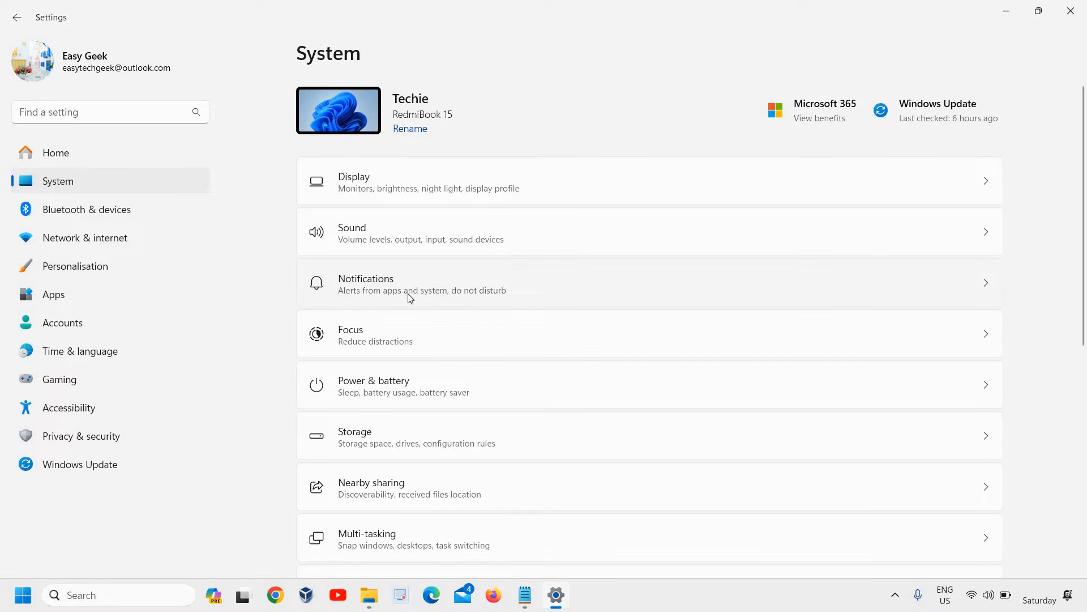
On the Notifications page, toggle Skype's notifications on and back off.
left_click(422, 283)
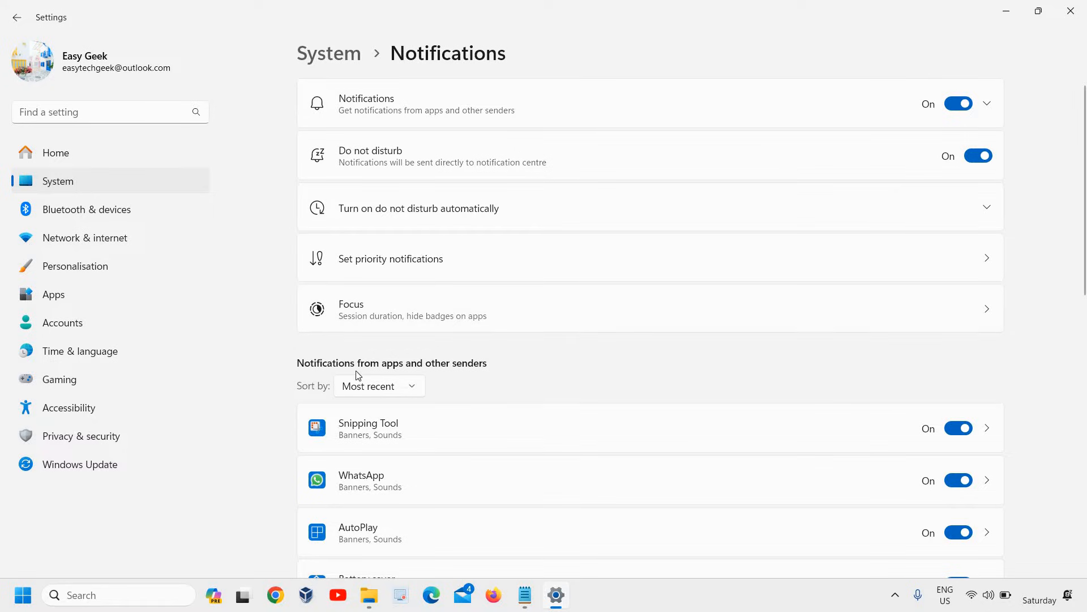
mouse_move(446, 372)
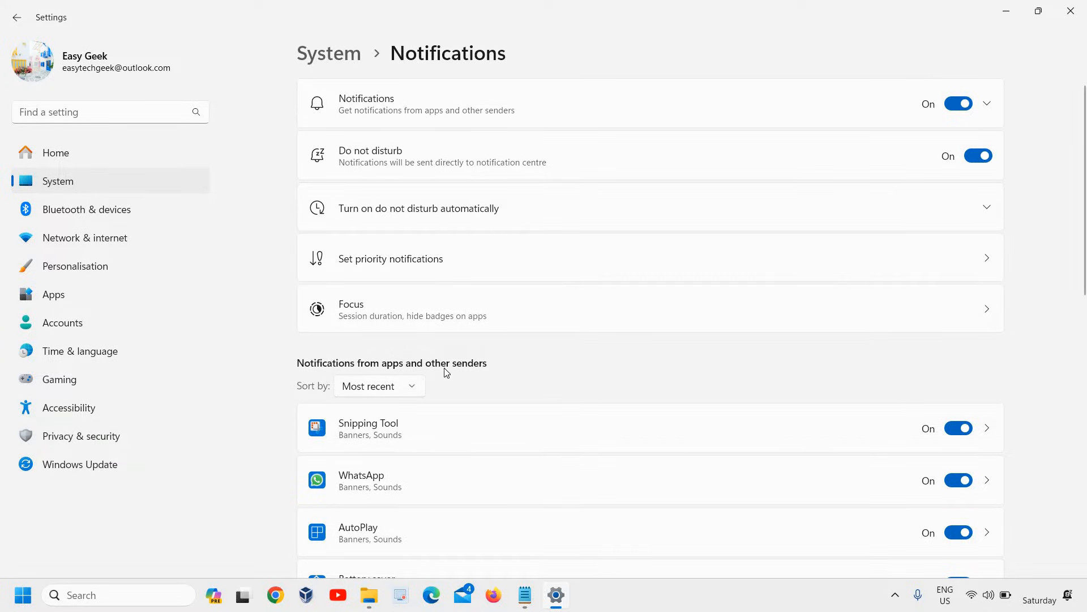
scroll("down", 3)
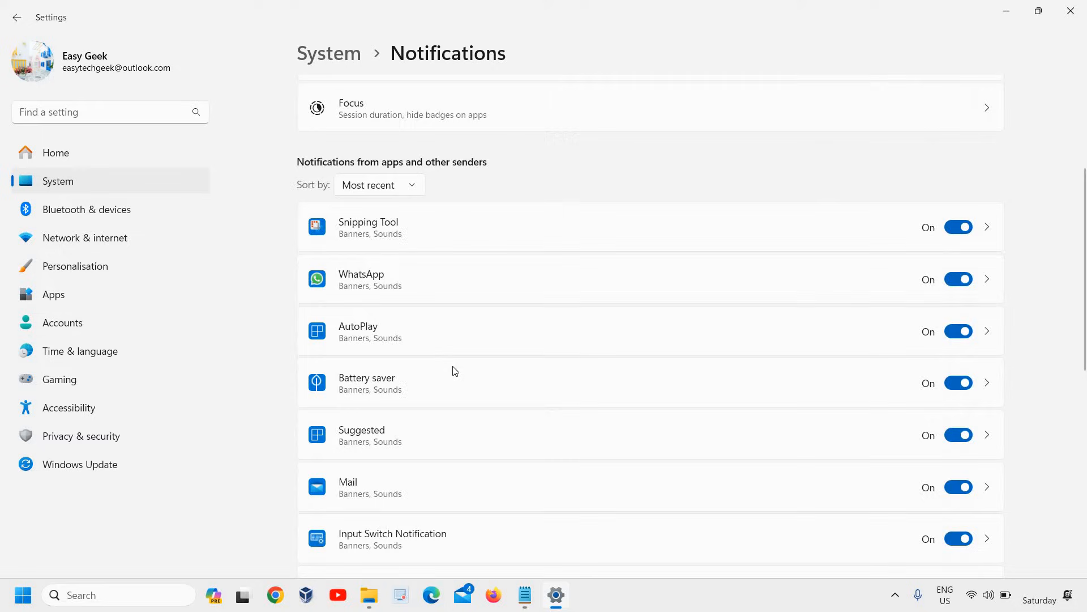
mouse_move(438, 375)
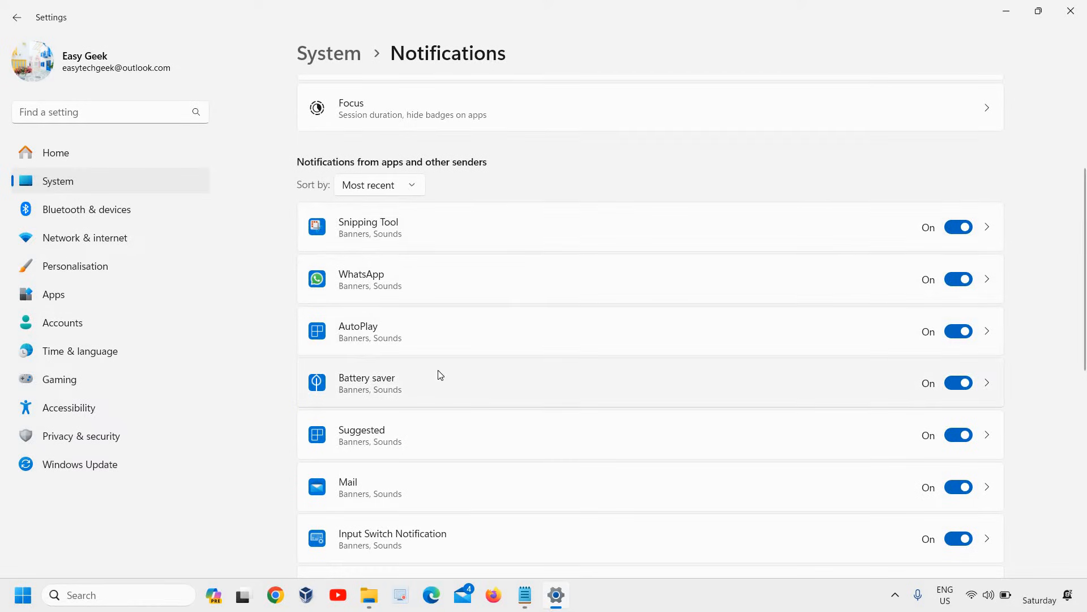
scroll("down", 3)
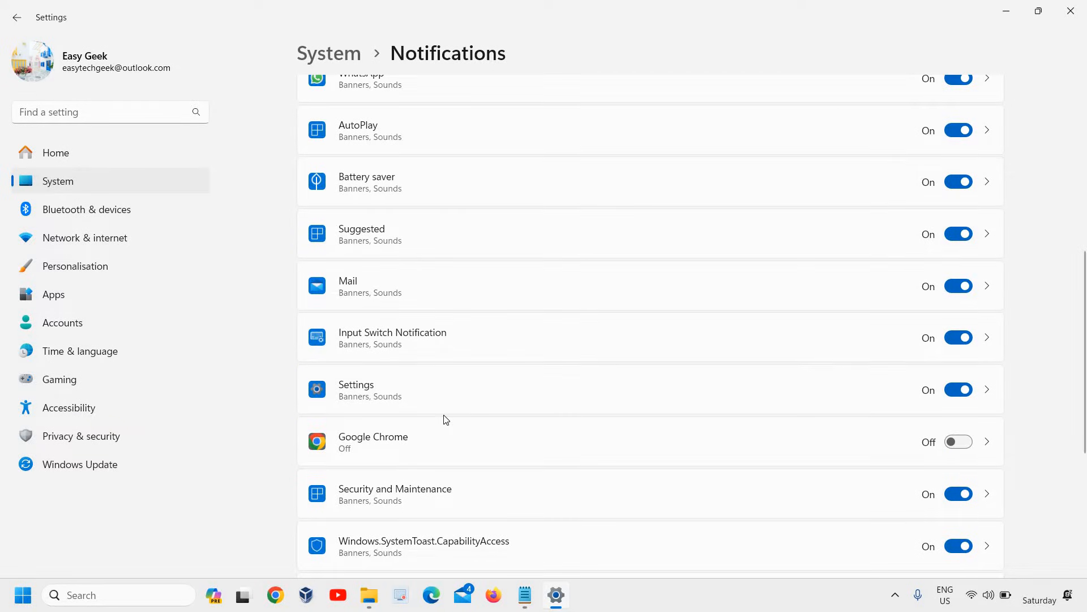
scroll("down", 3)
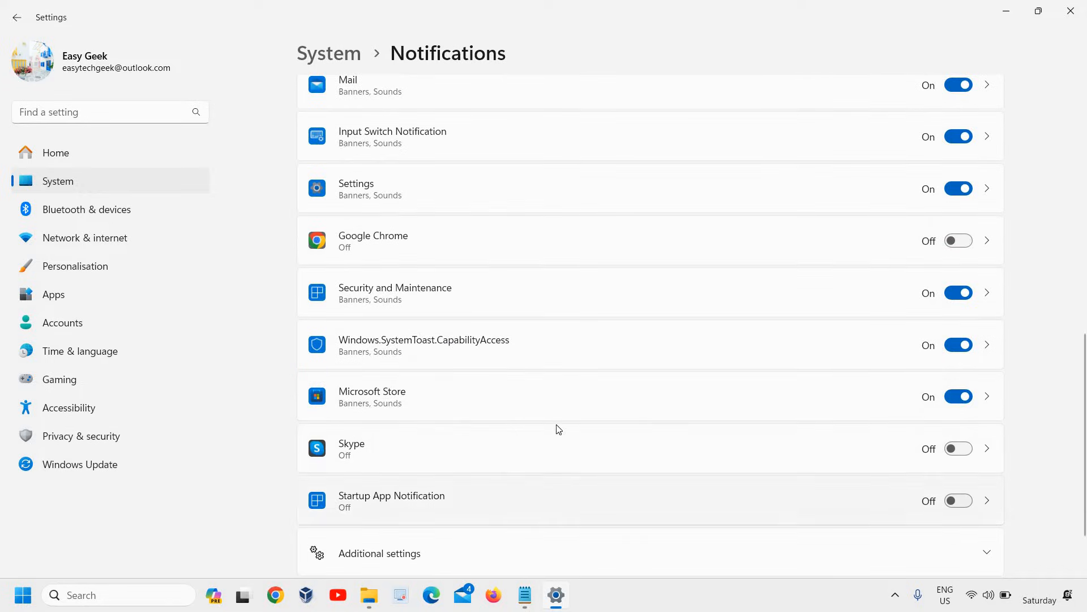
mouse_move(415, 478)
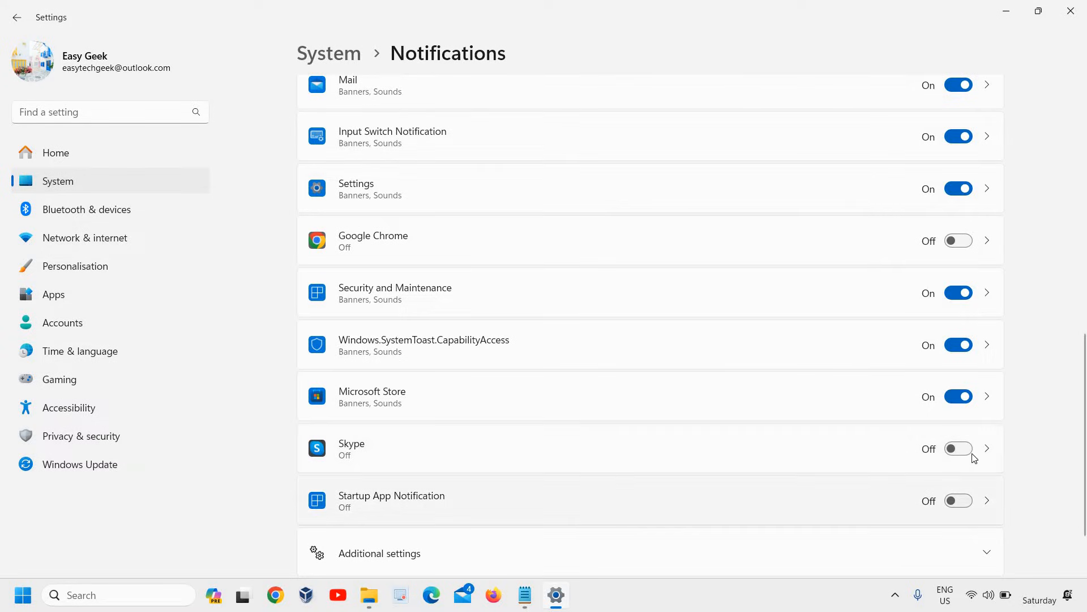
left_click(958, 449)
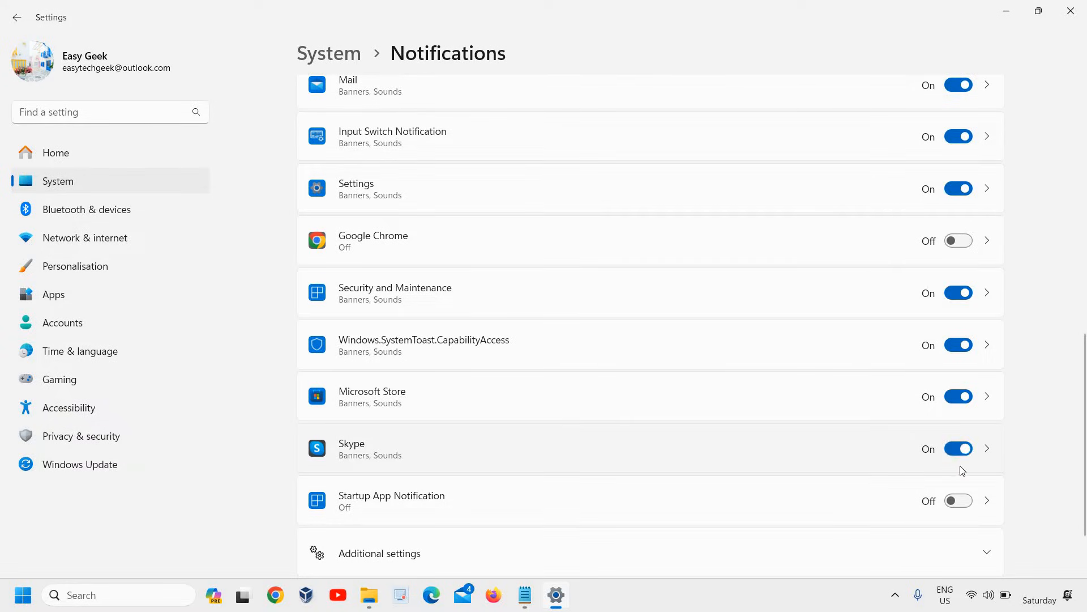
left_click(958, 448)
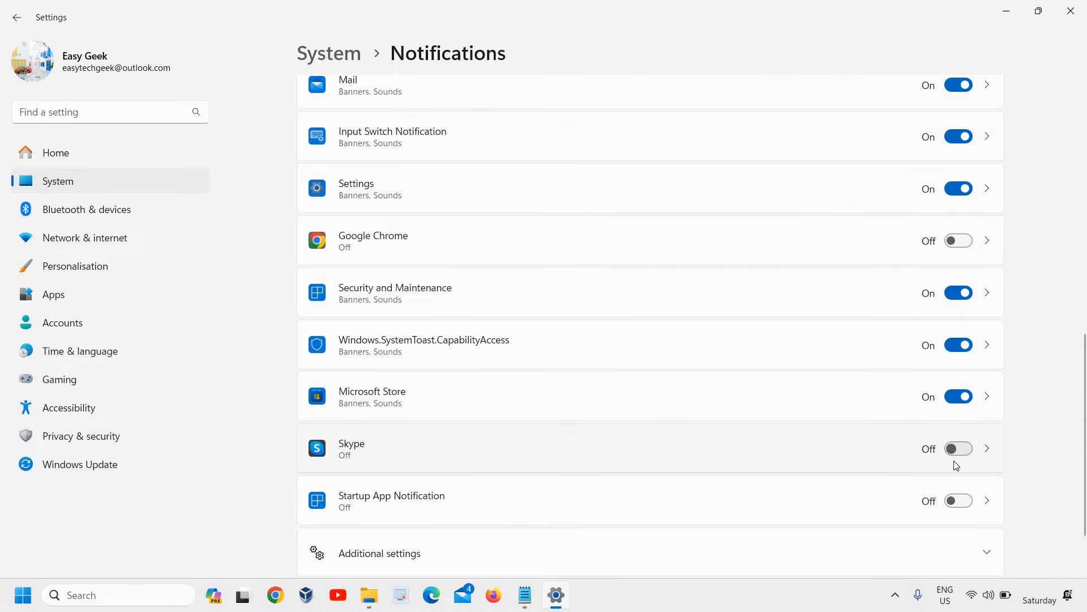
mouse_move(933, 444)
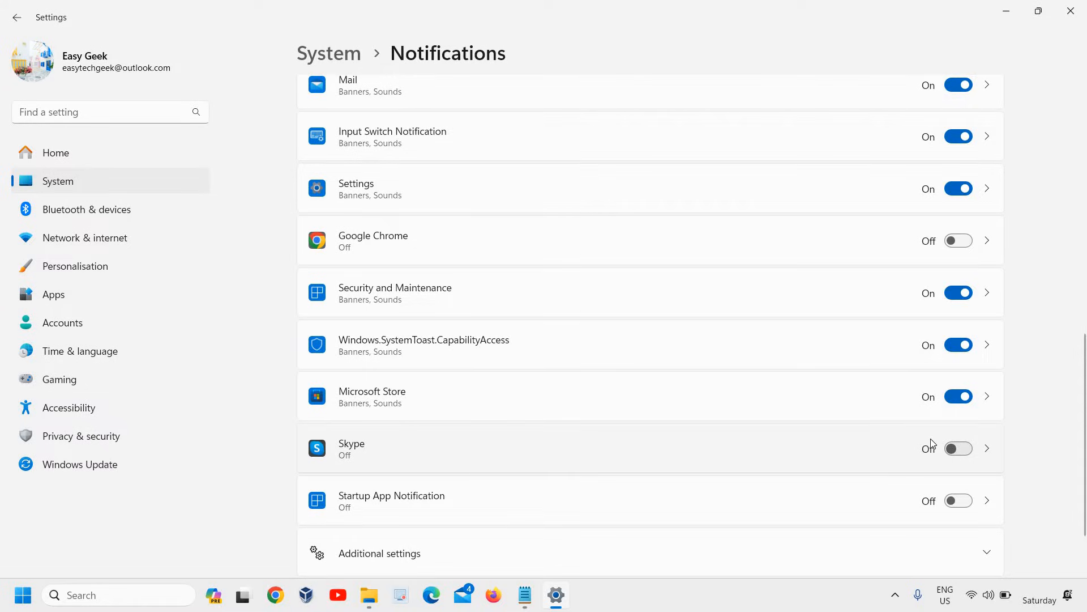
mouse_move(916, 430)
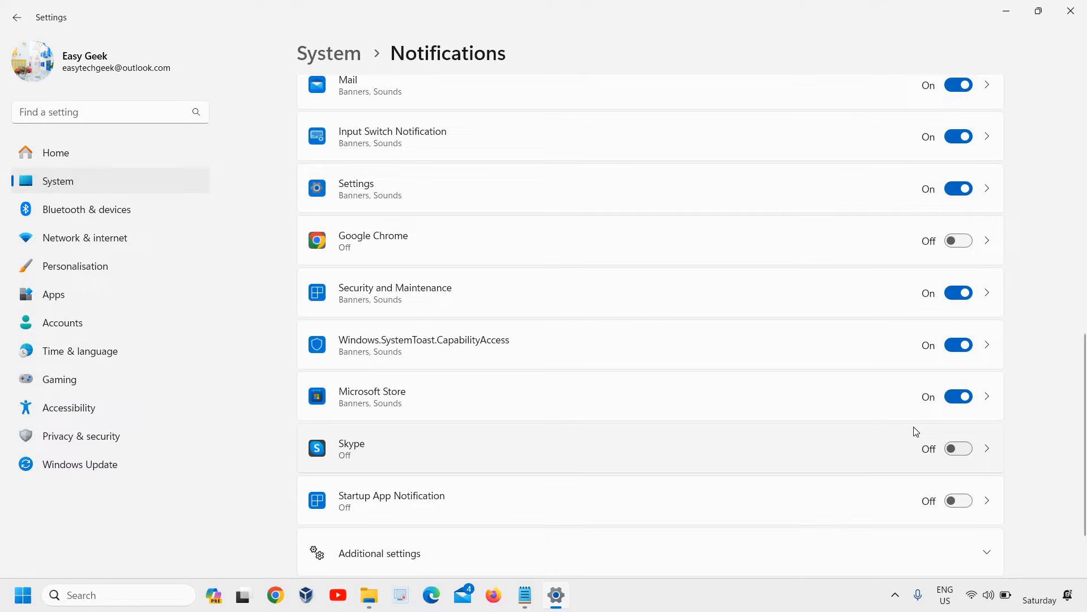
mouse_move(1070, 12)
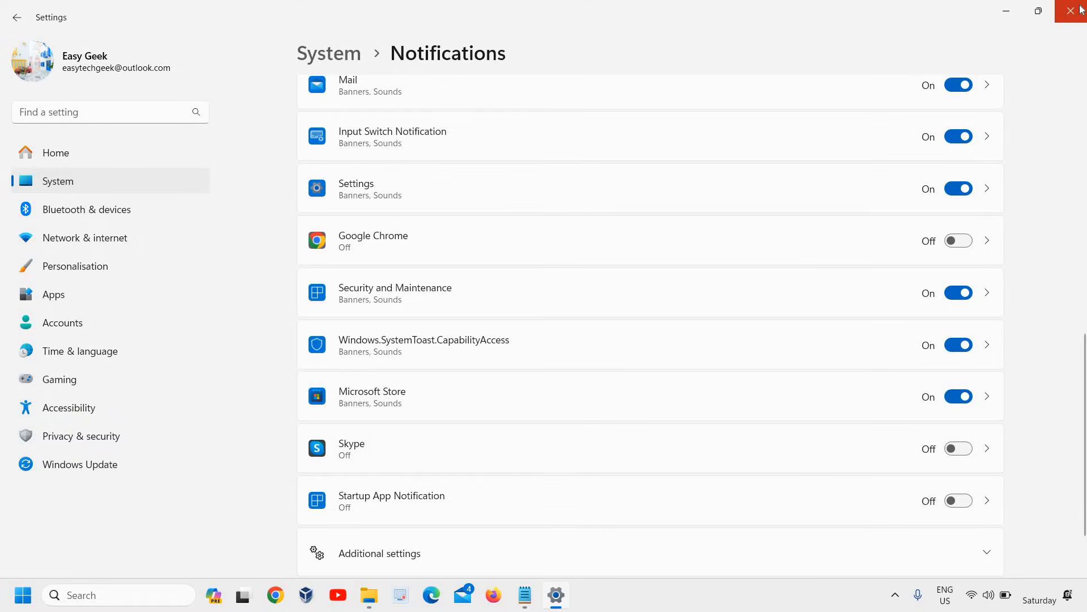
Close Settings and bring up the Run dialog to enter a command.
left_click(1074, 12)
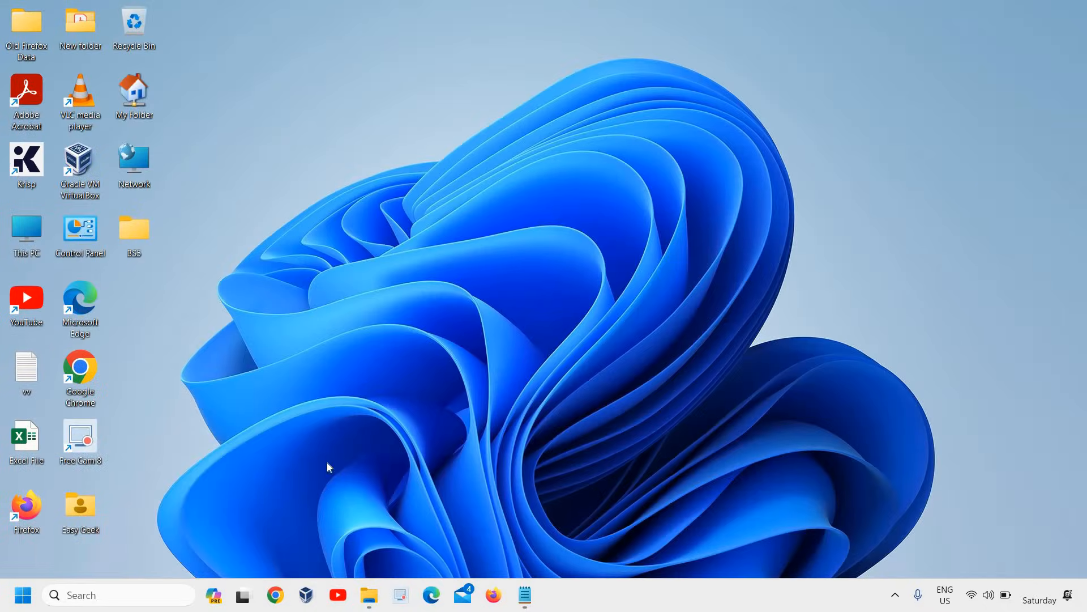
mouse_move(328, 450)
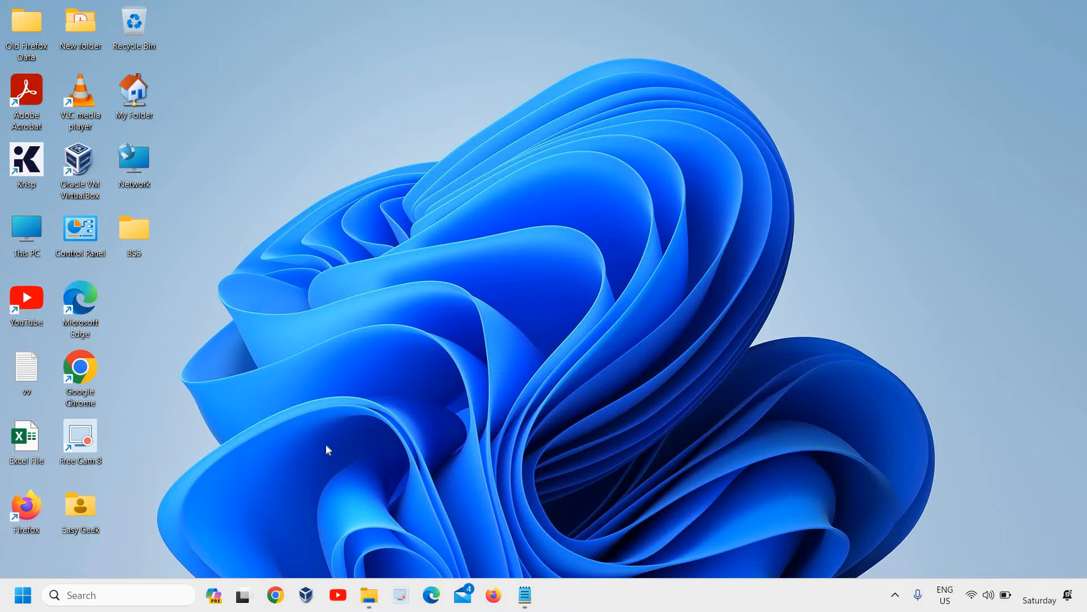
mouse_move(336, 404)
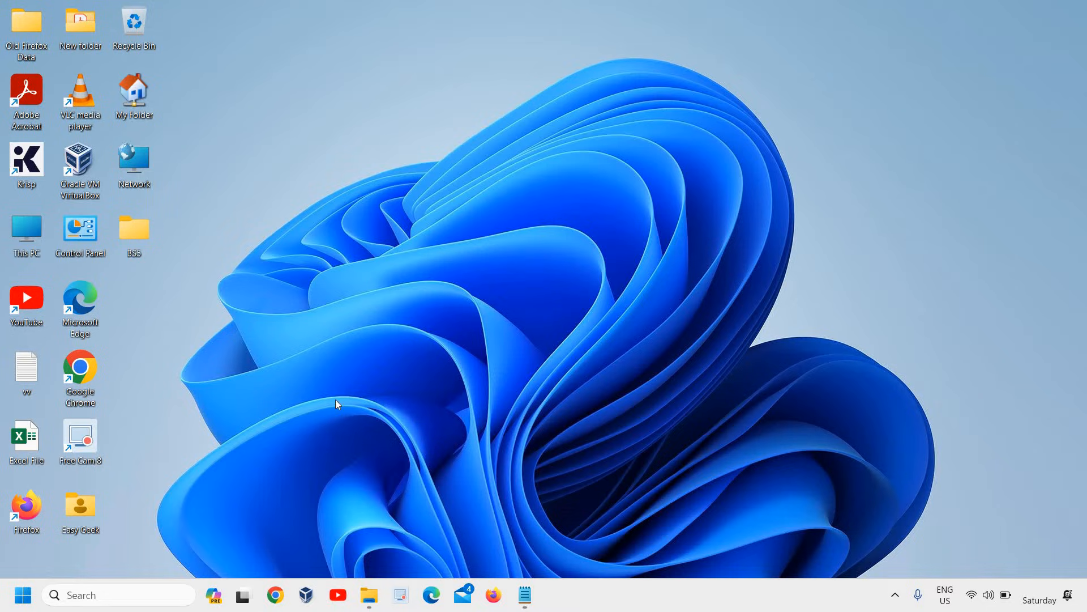
left_click(23, 595)
type("app")
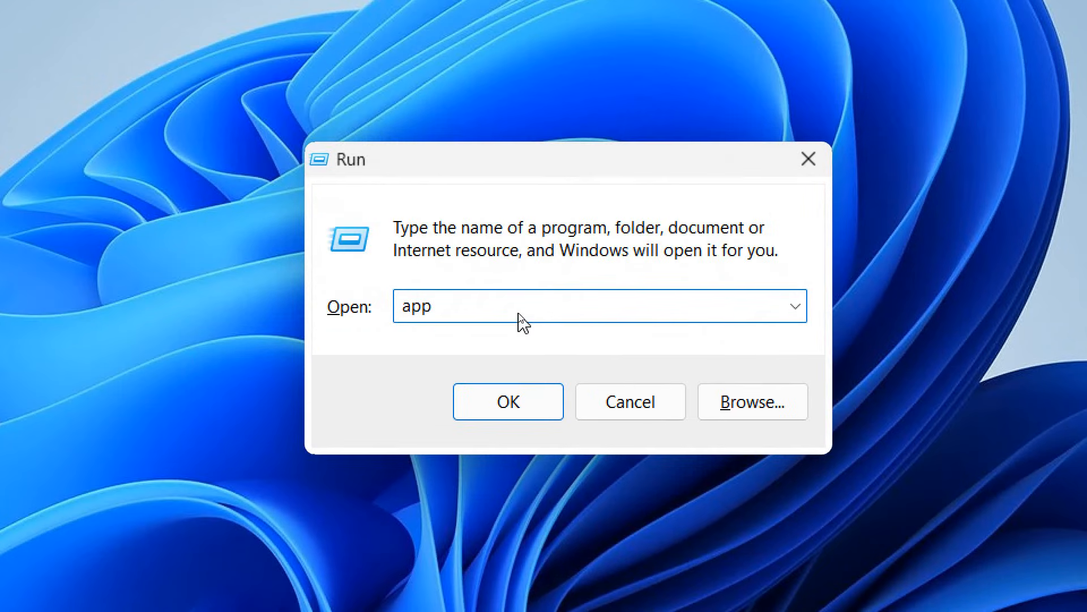
Run appwiz.cpl to list the installed programs in Programs and Features.
type("w")
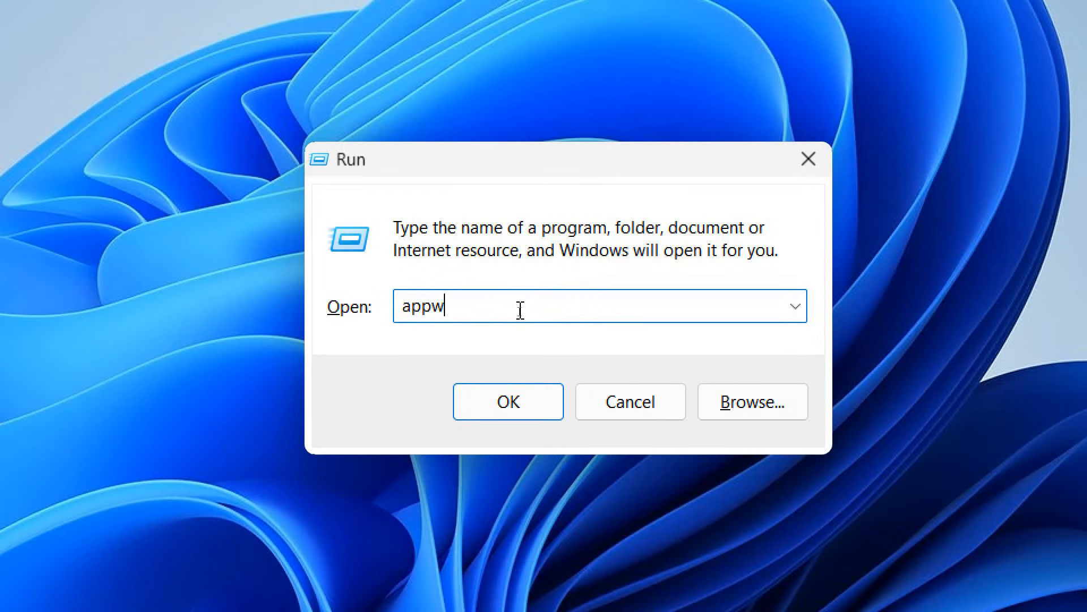
type("iz.cpl")
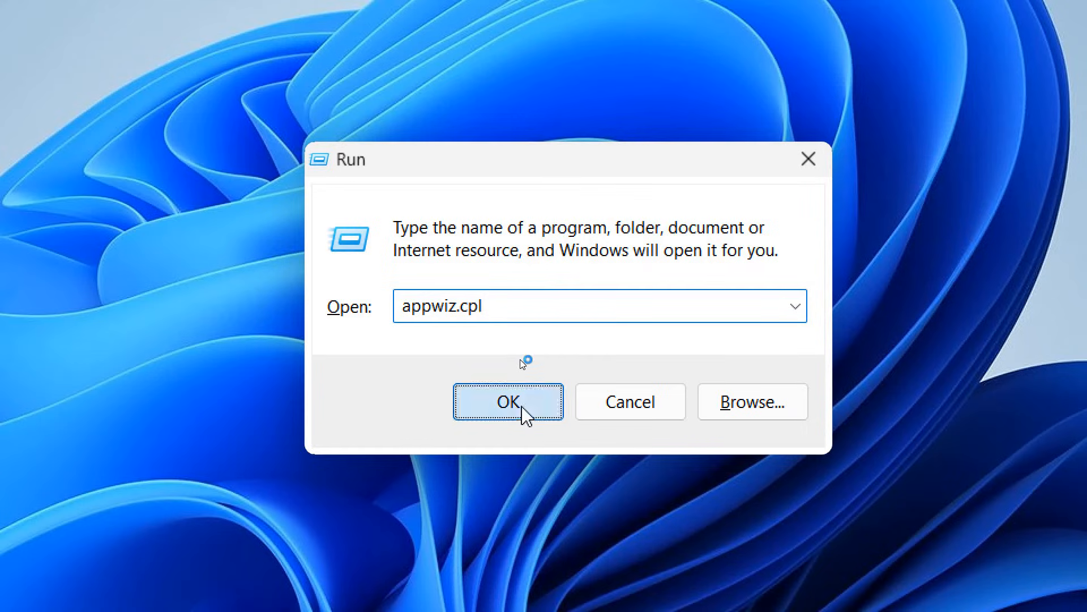
left_click(507, 401)
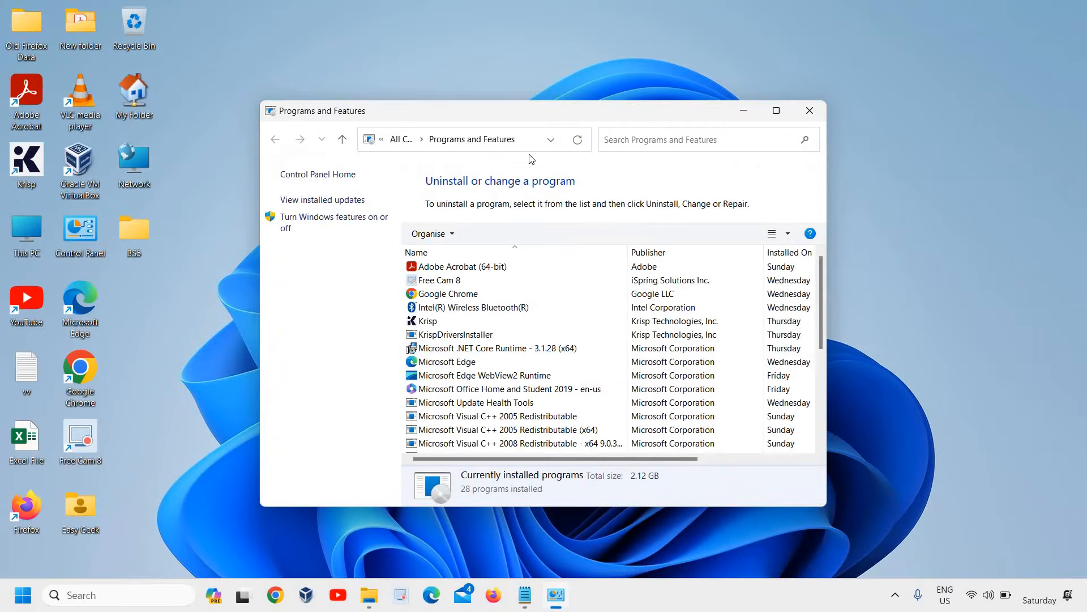
left_click(776, 109)
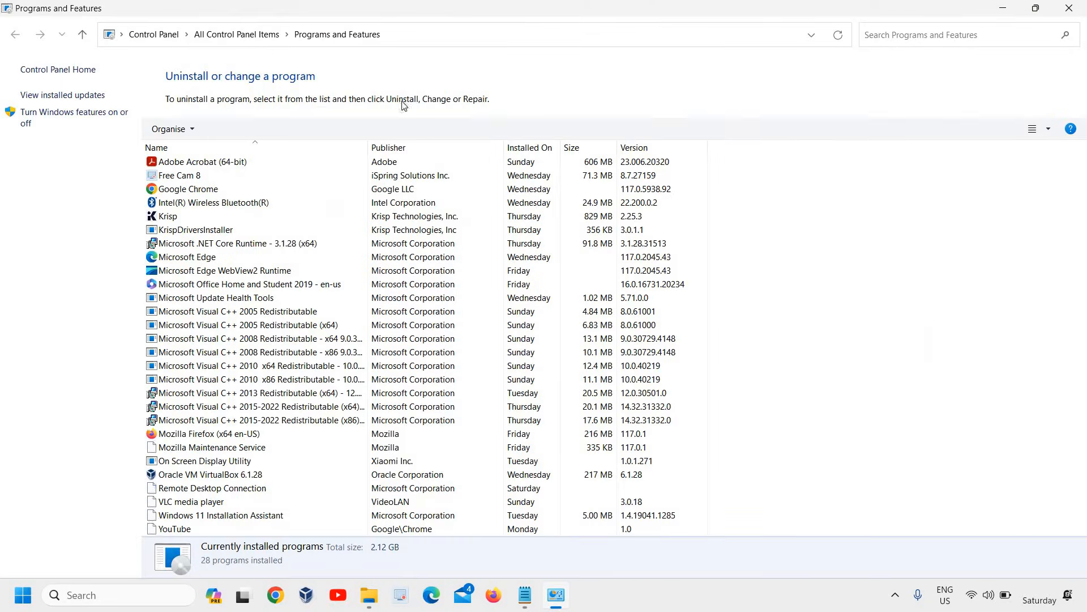
mouse_move(216, 88)
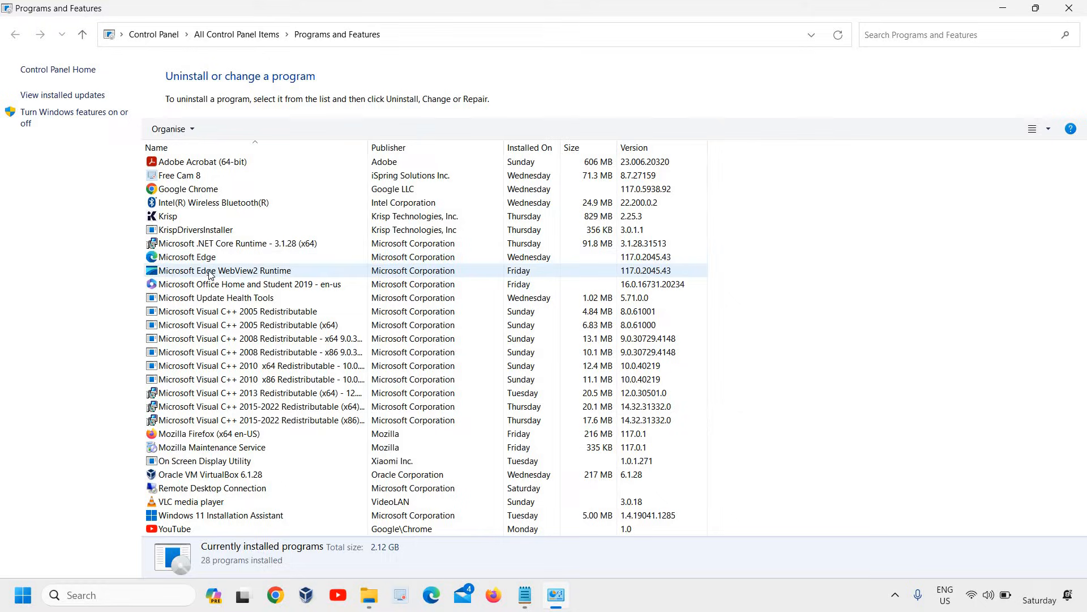
left_click(224, 271)
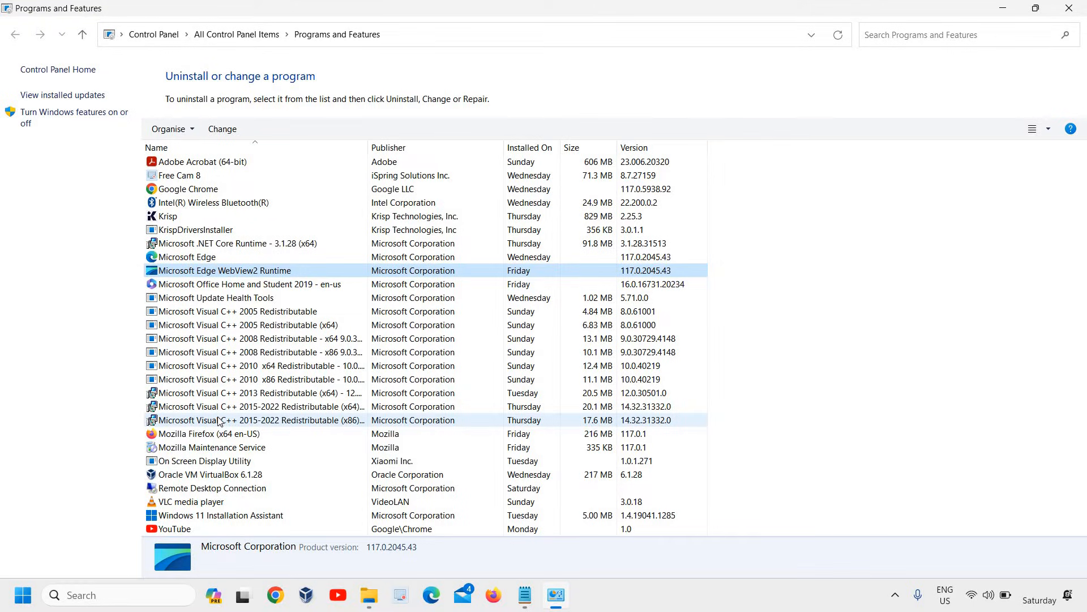
mouse_move(233, 288)
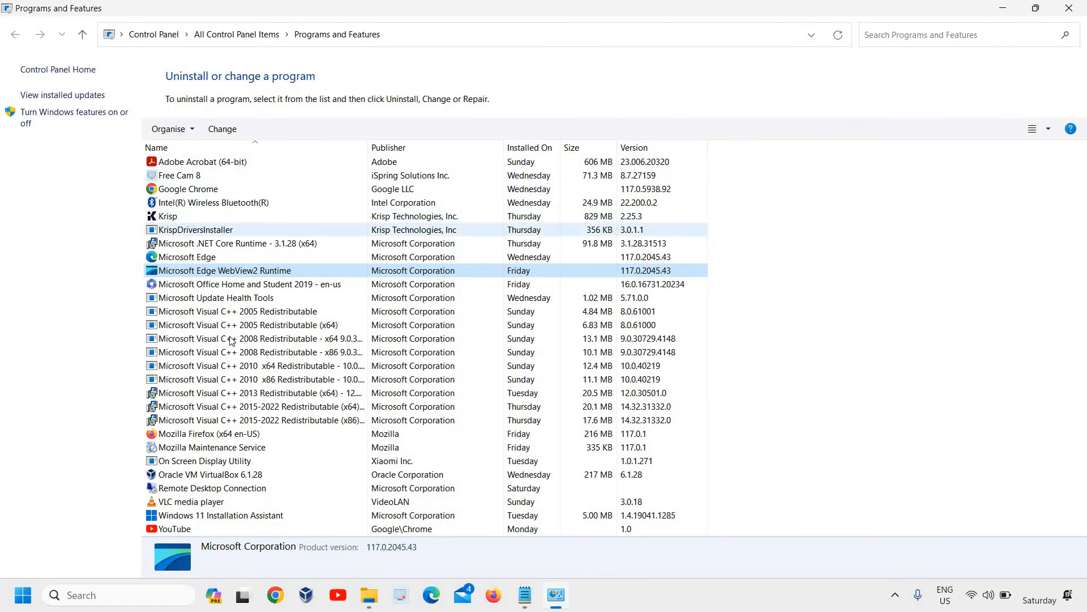
left_click(204, 461)
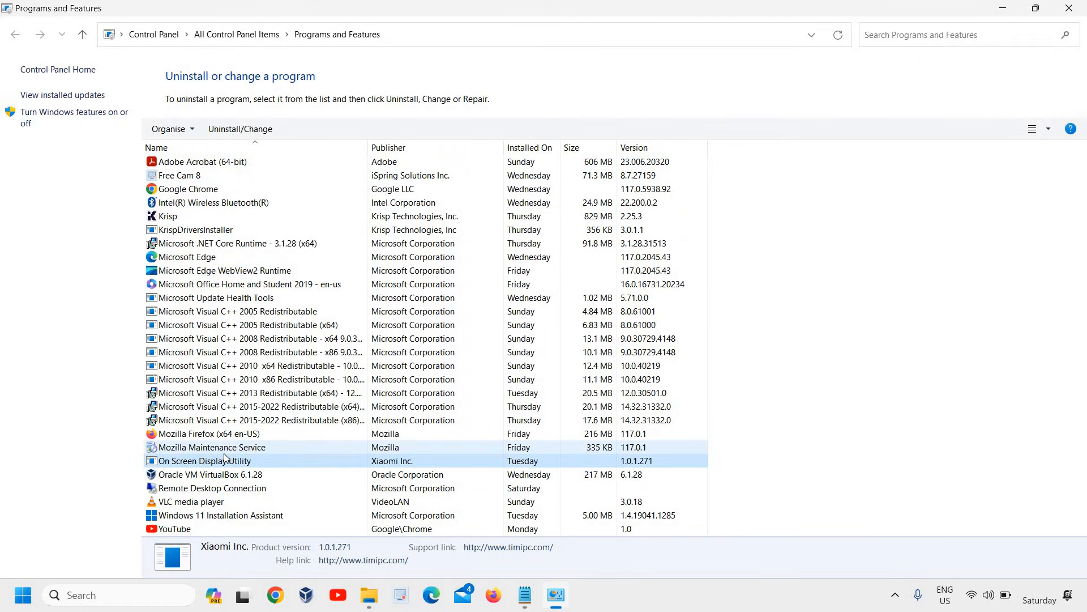
left_click(190, 189)
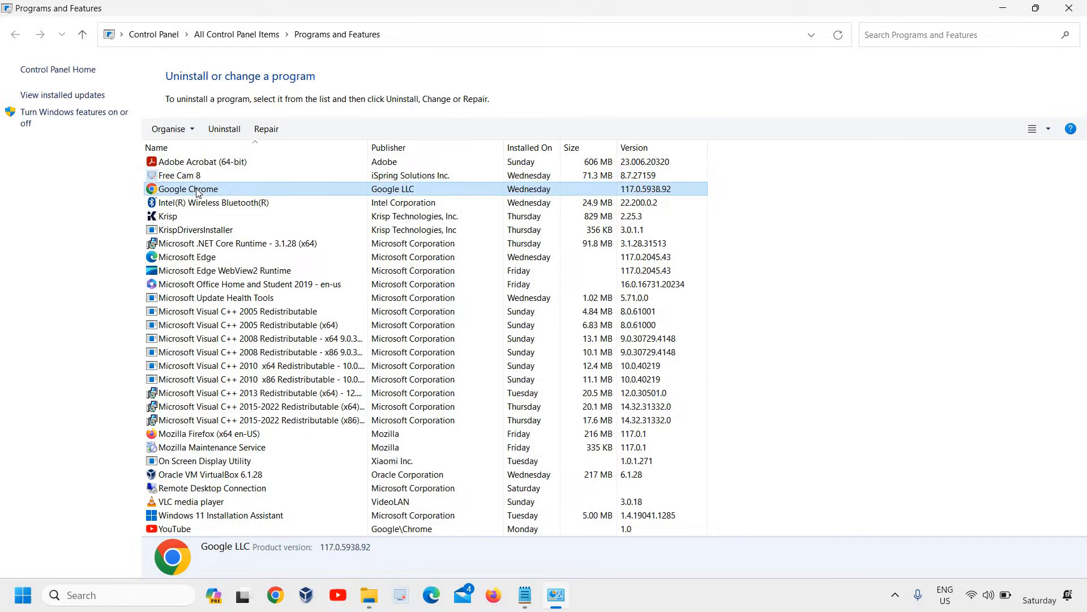
left_click(211, 201)
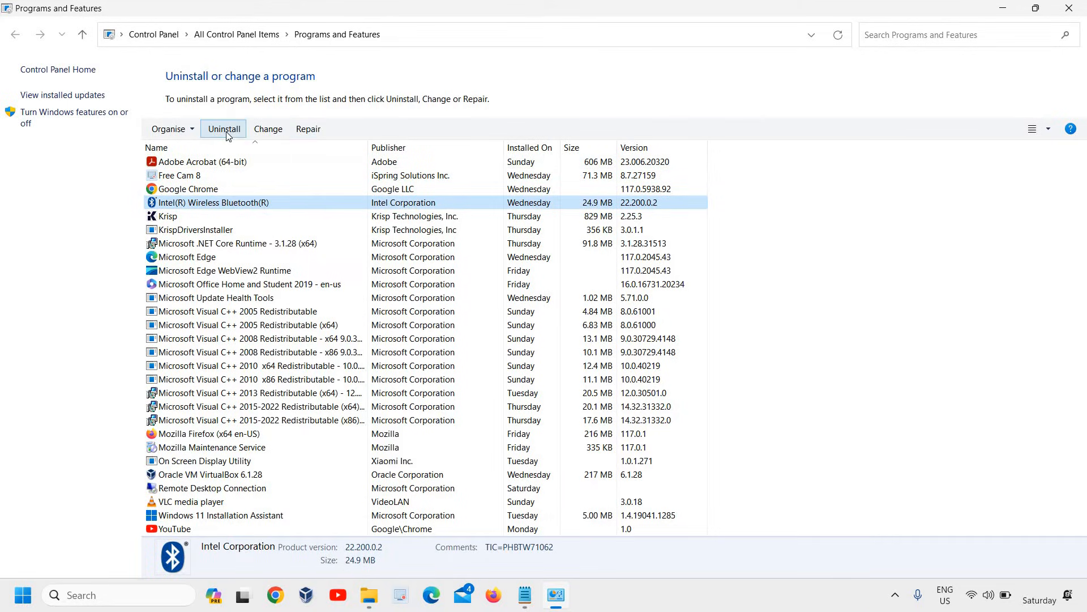
mouse_move(408, 325)
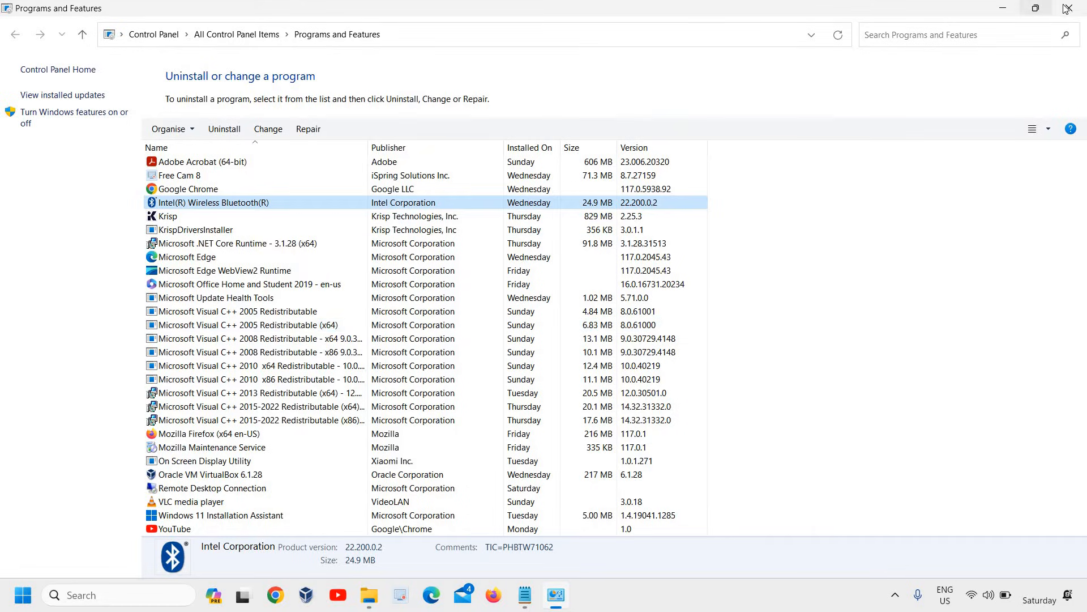
Close Programs and Features and launch Task Manager from the Start button's quick menu.
left_click(1067, 8)
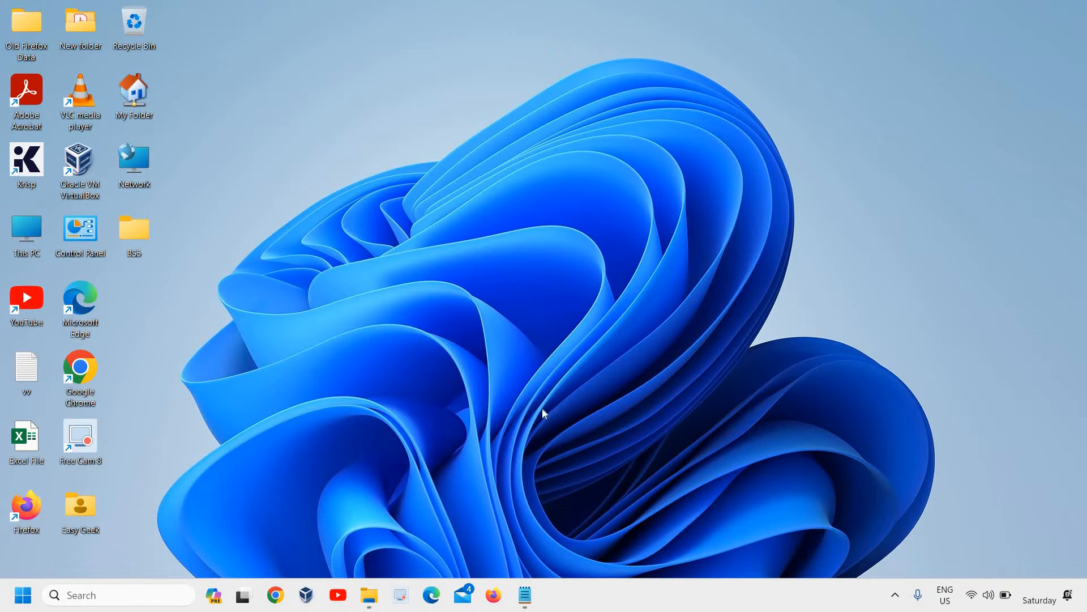
mouse_move(344, 262)
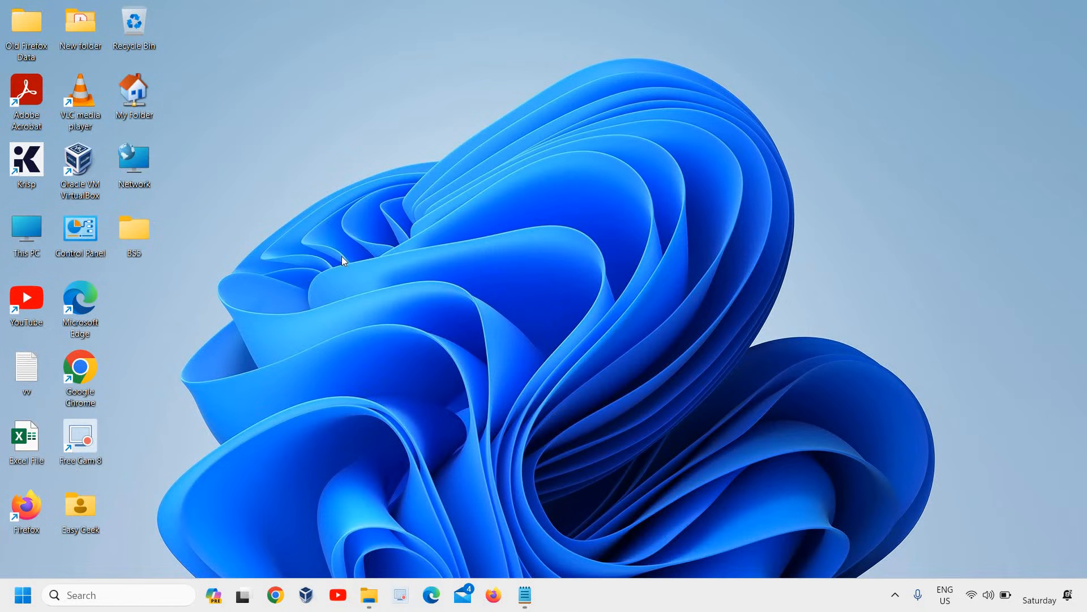
mouse_move(360, 158)
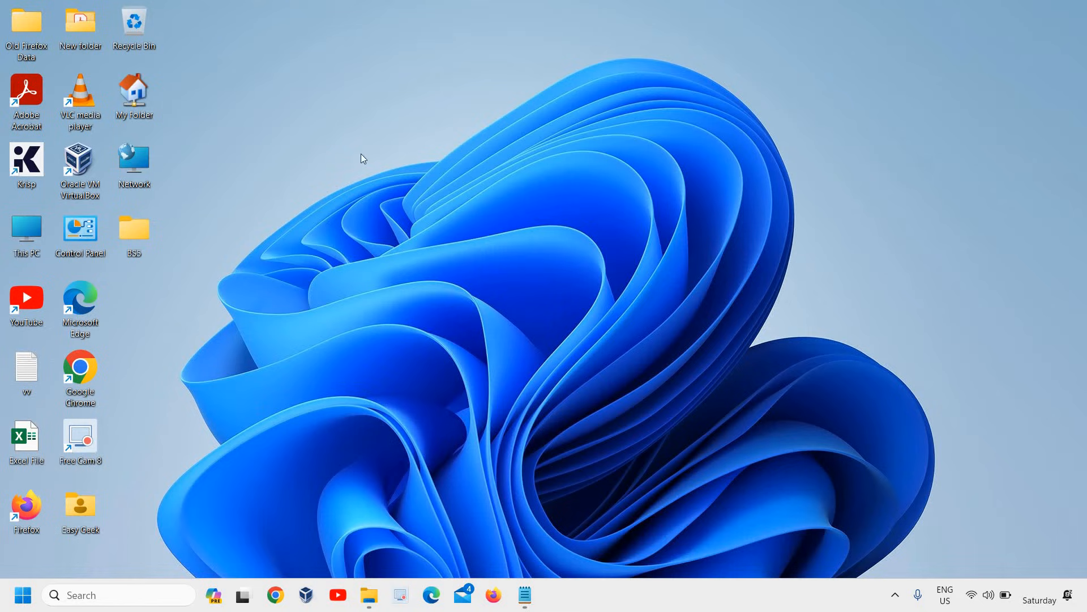
mouse_move(350, 178)
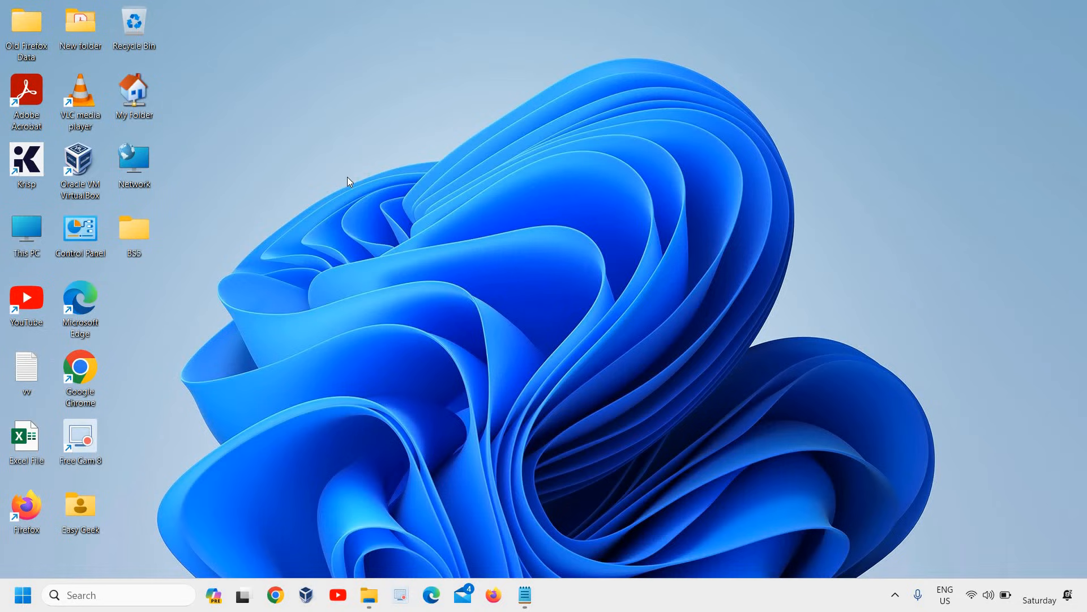
mouse_move(23, 594)
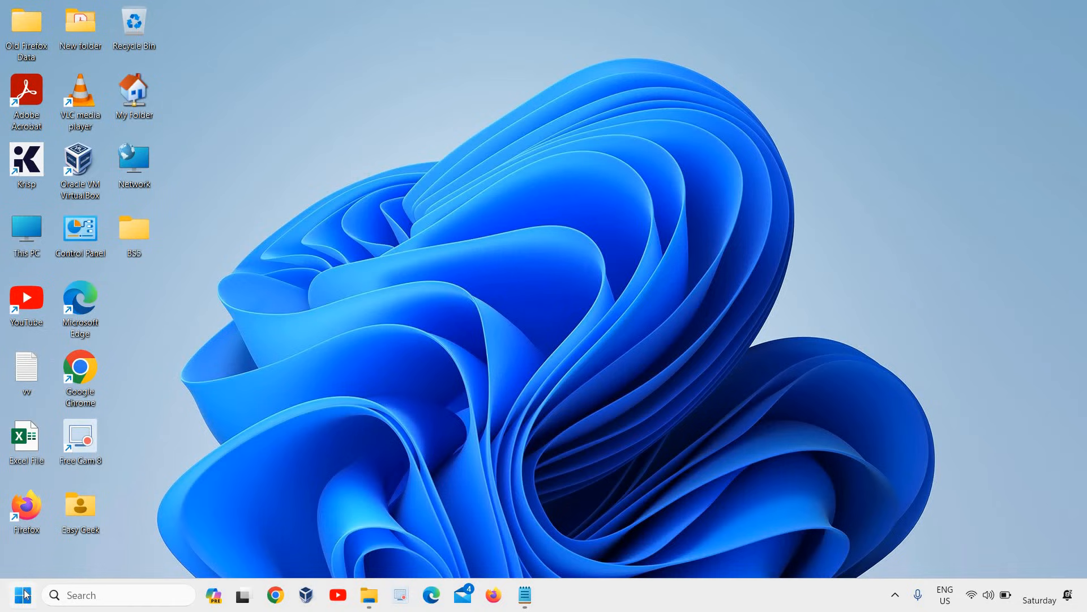
right_click(23, 594)
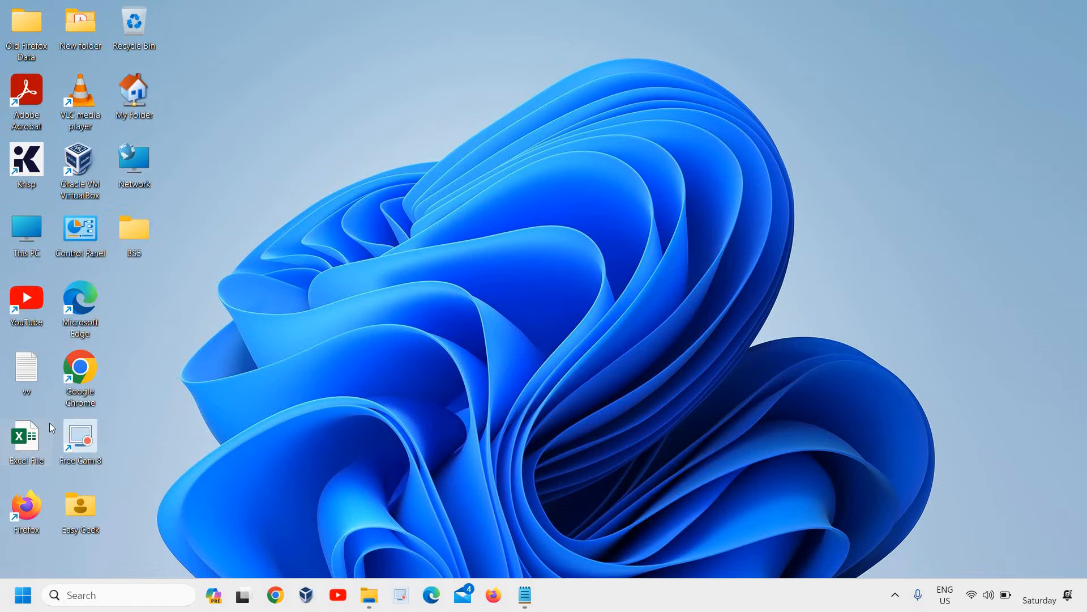
left_click(556, 595)
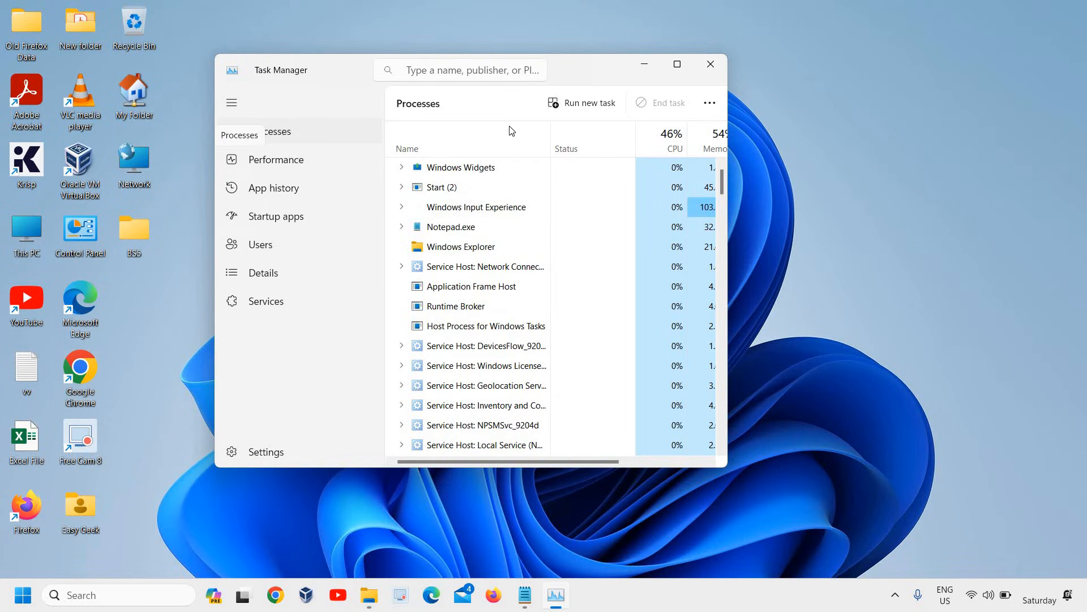
Maximize Task Manager and check End task options on processes, including Realtek HD Audio.
left_click(676, 64)
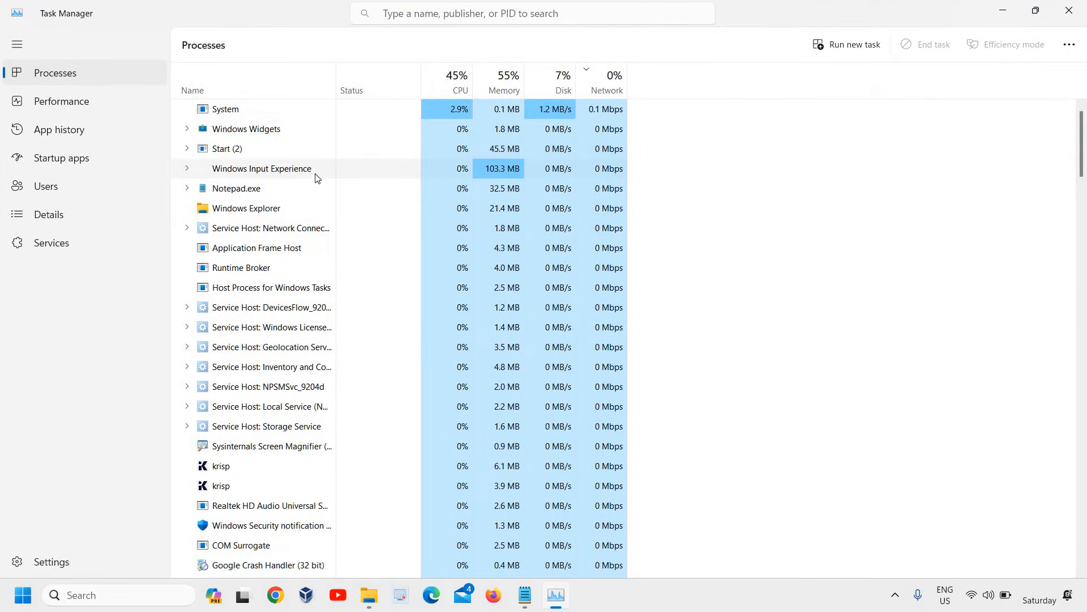
scroll("down", 3)
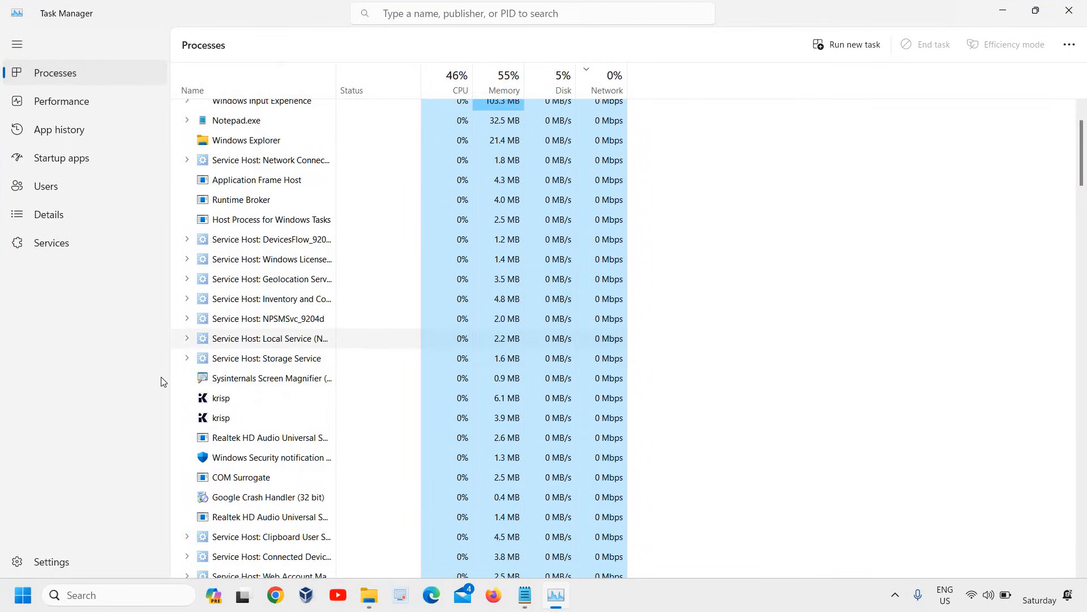
scroll("down", 3)
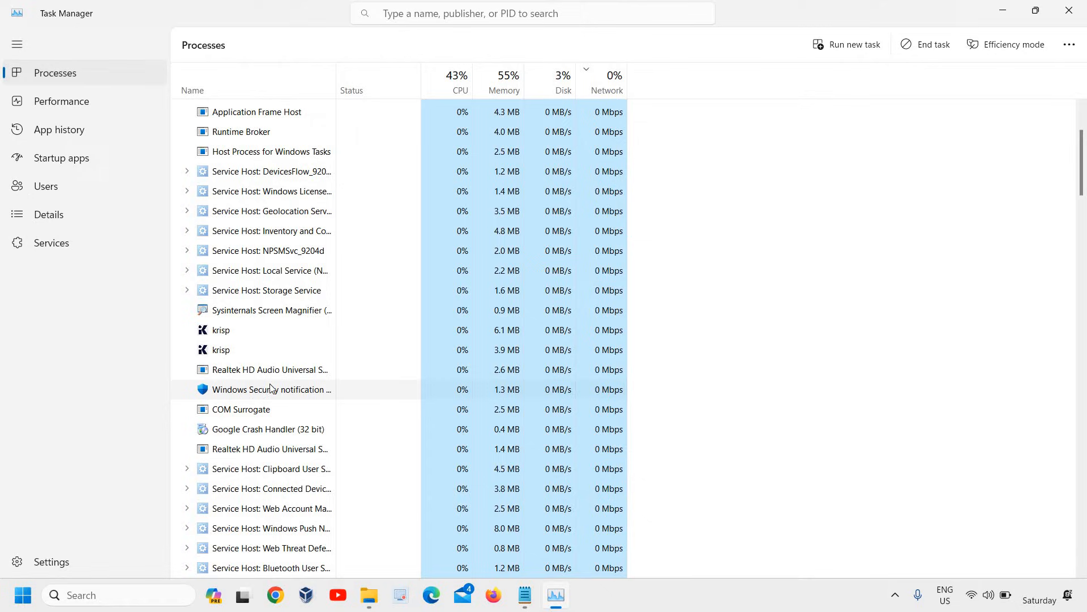
right_click(271, 389)
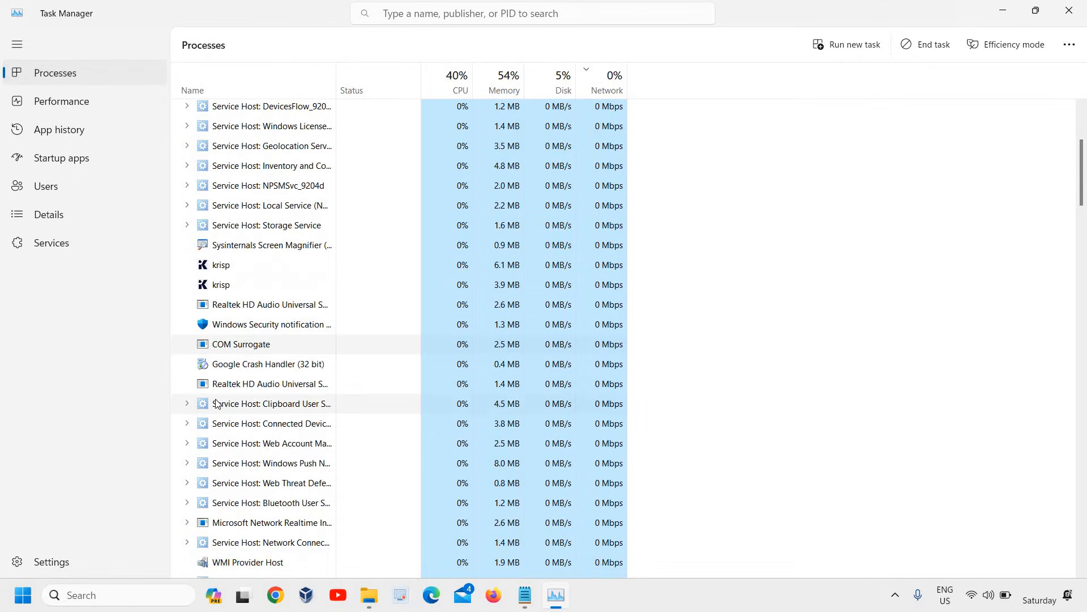
right_click(265, 360)
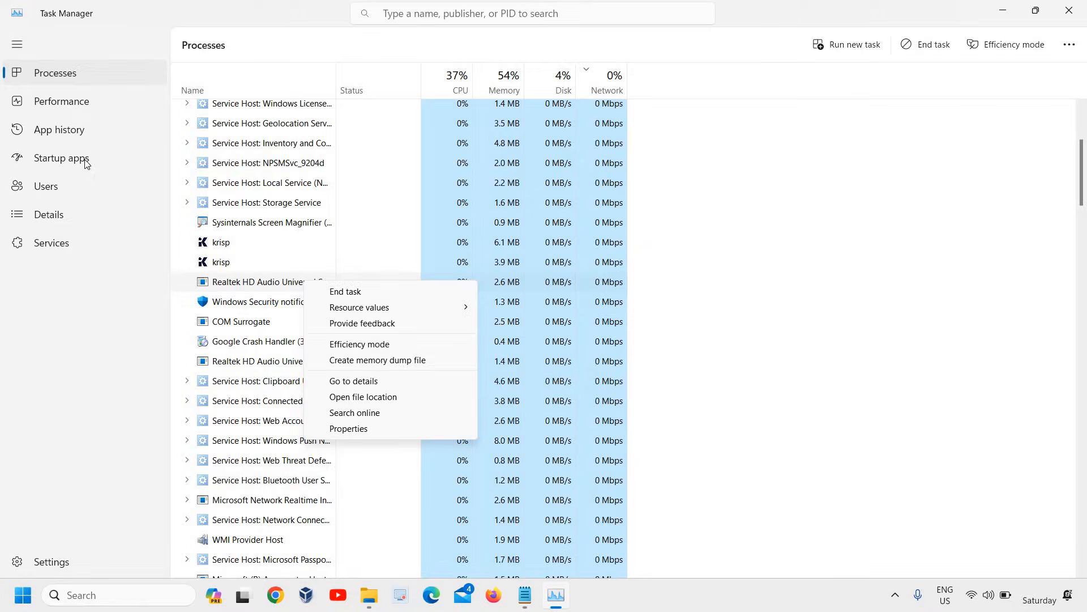
Check Disable options on the Xbox App Services and krisp startup entries, then view Services.
left_click(61, 157)
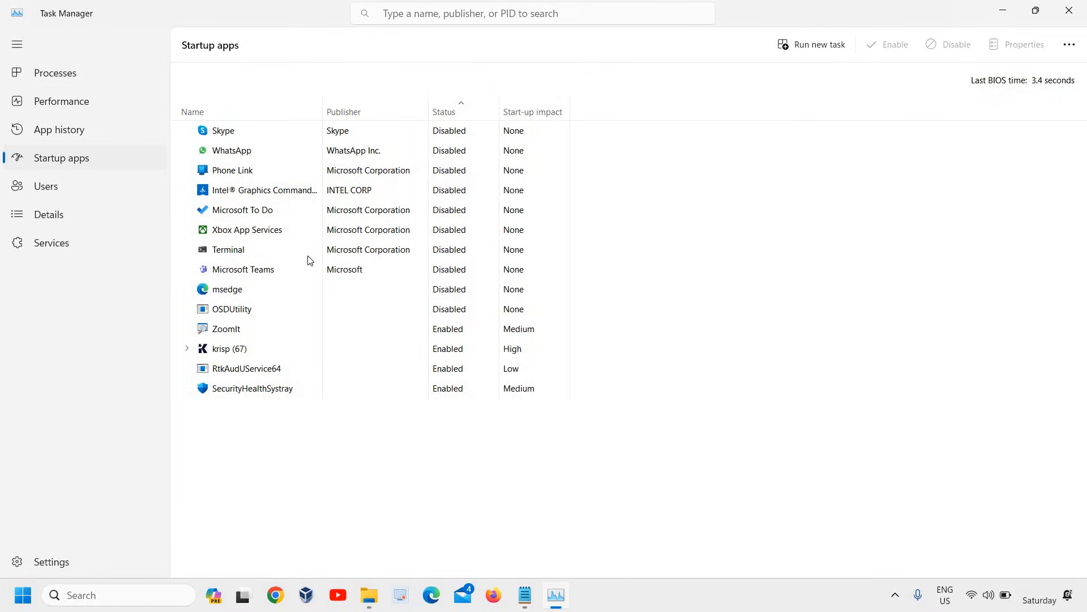
mouse_move(246, 230)
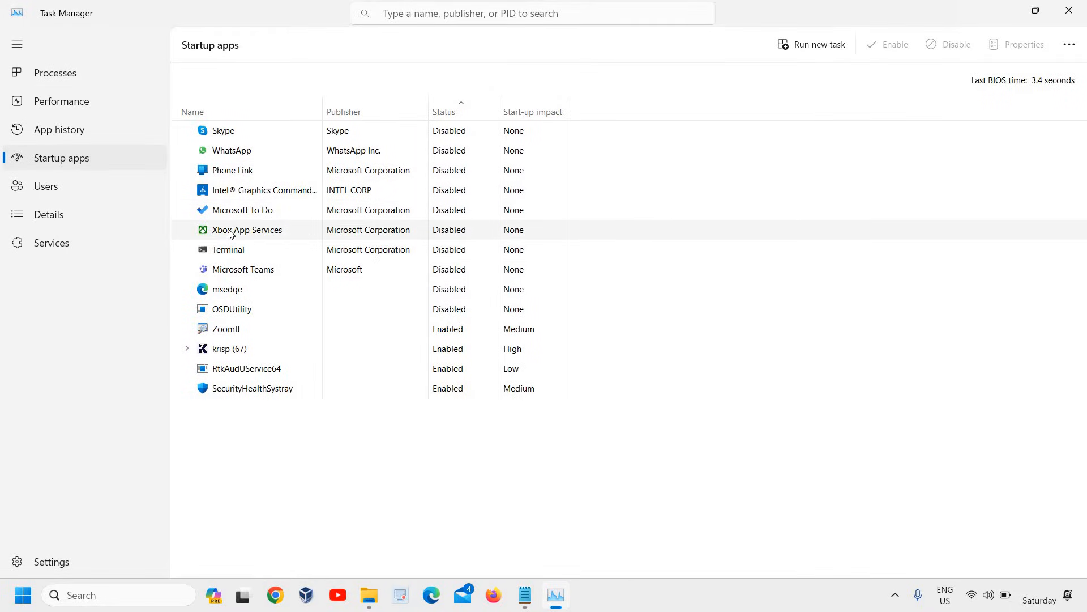
right_click(246, 230)
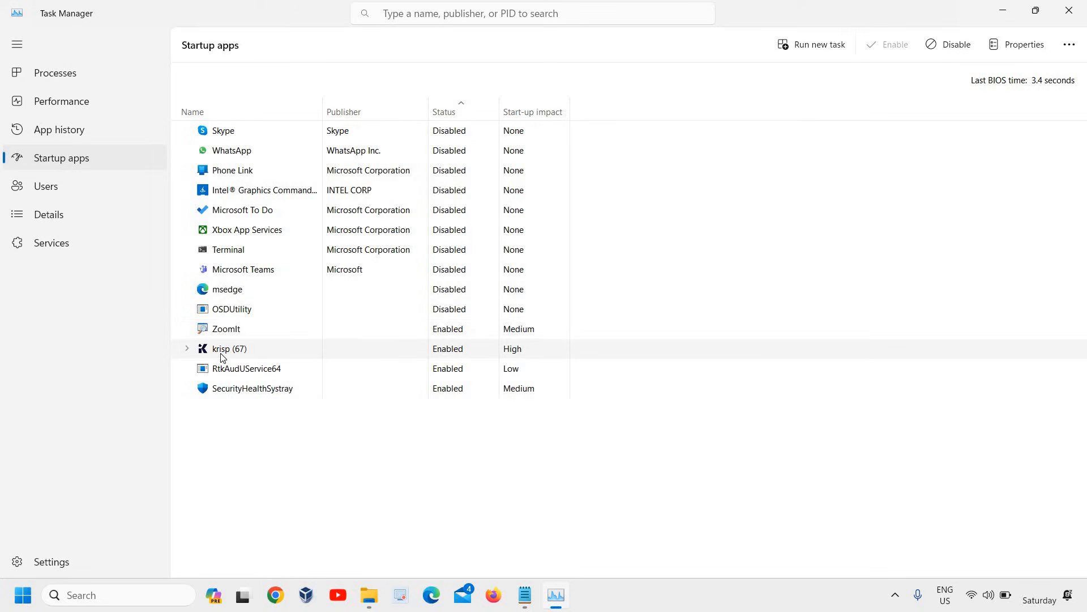
right_click(229, 348)
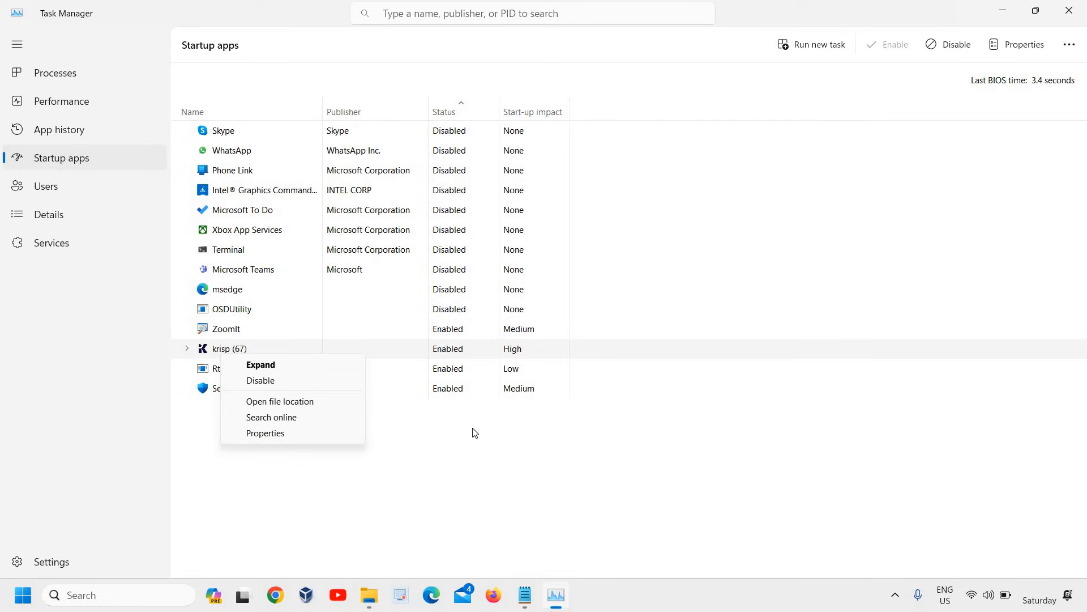
mouse_move(421, 169)
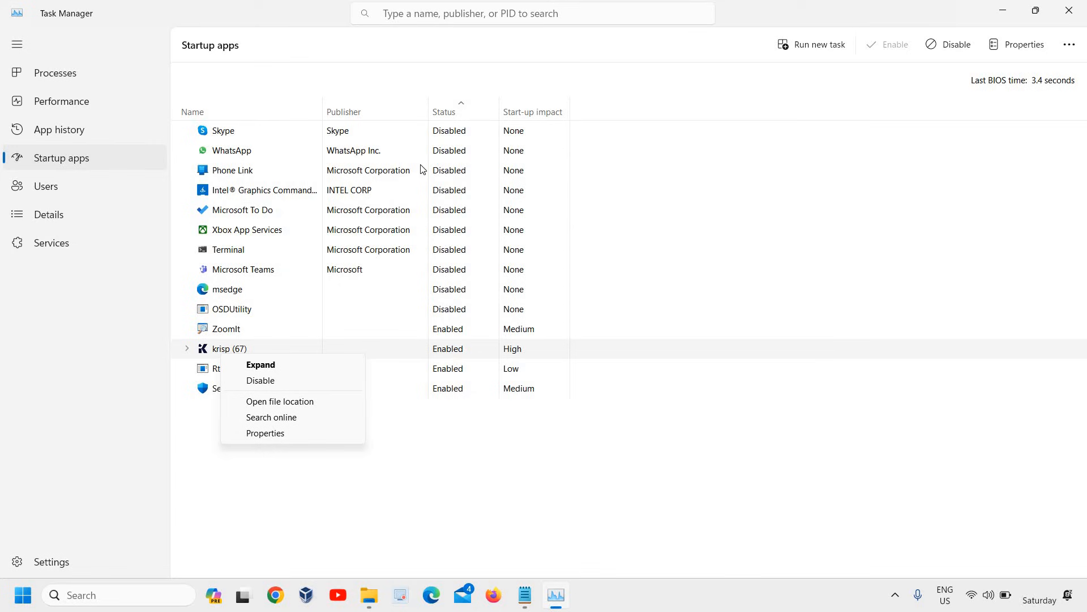
mouse_move(56, 248)
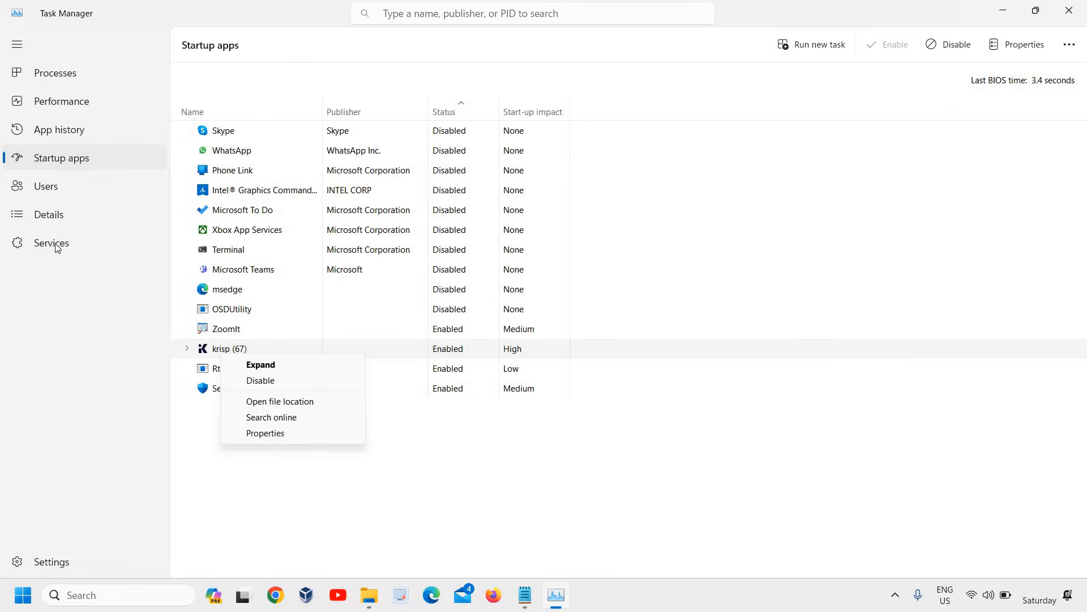
left_click(51, 242)
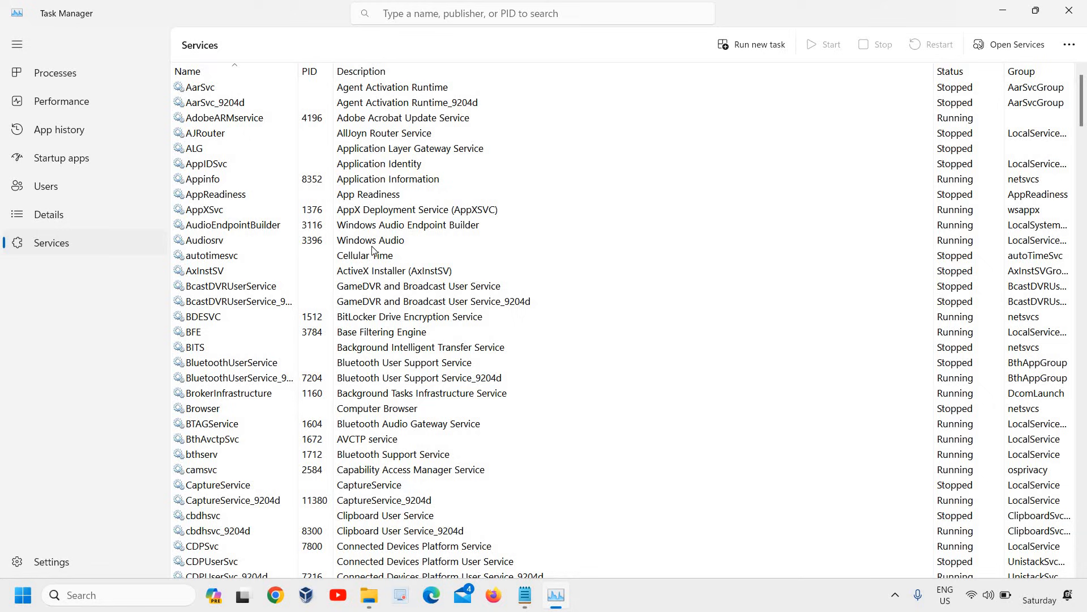
Inspect AppReadiness and CoreMessagingRegistrar service actions, then close Task Manager.
left_click(214, 194)
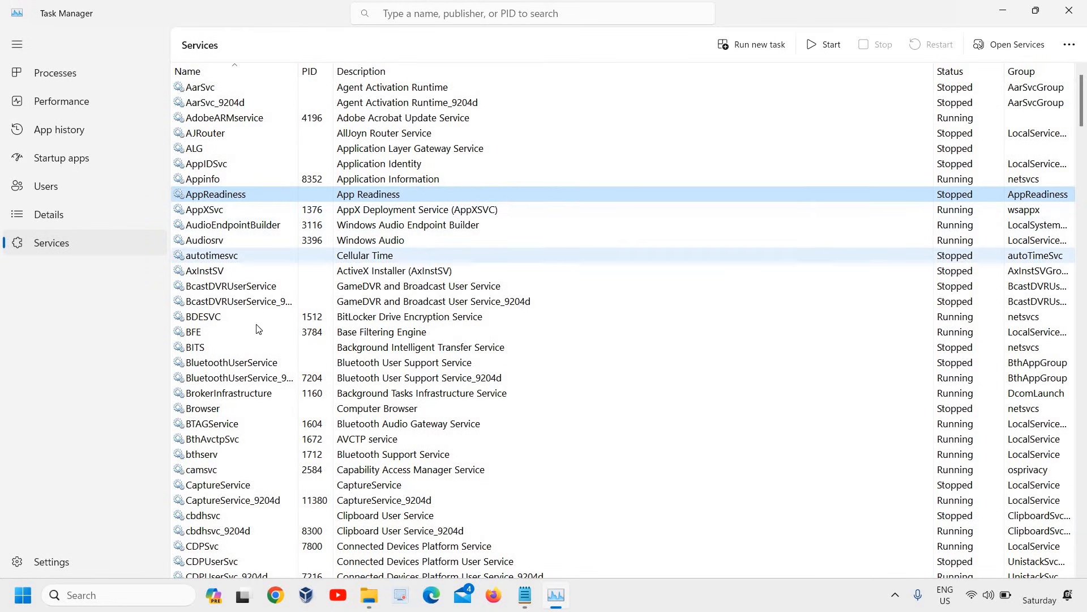
scroll("down", 3)
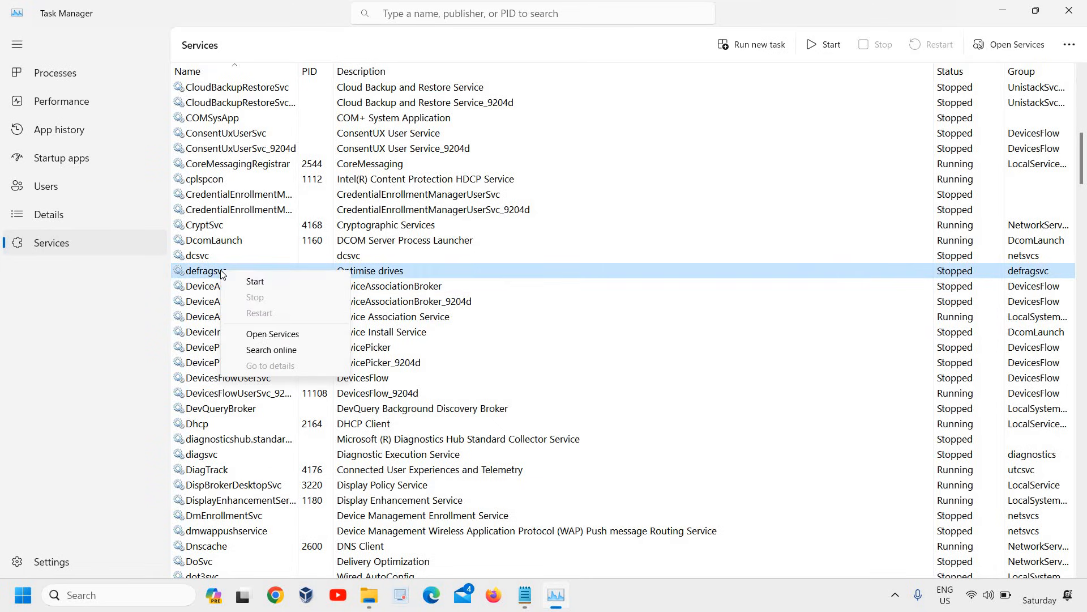
mouse_move(728, 290)
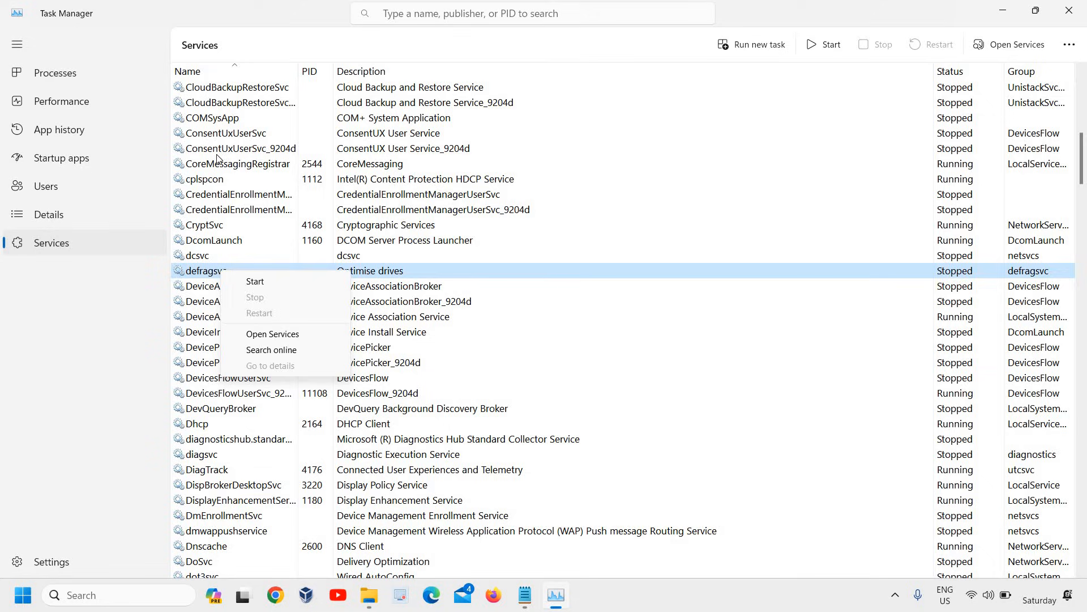
right_click(235, 163)
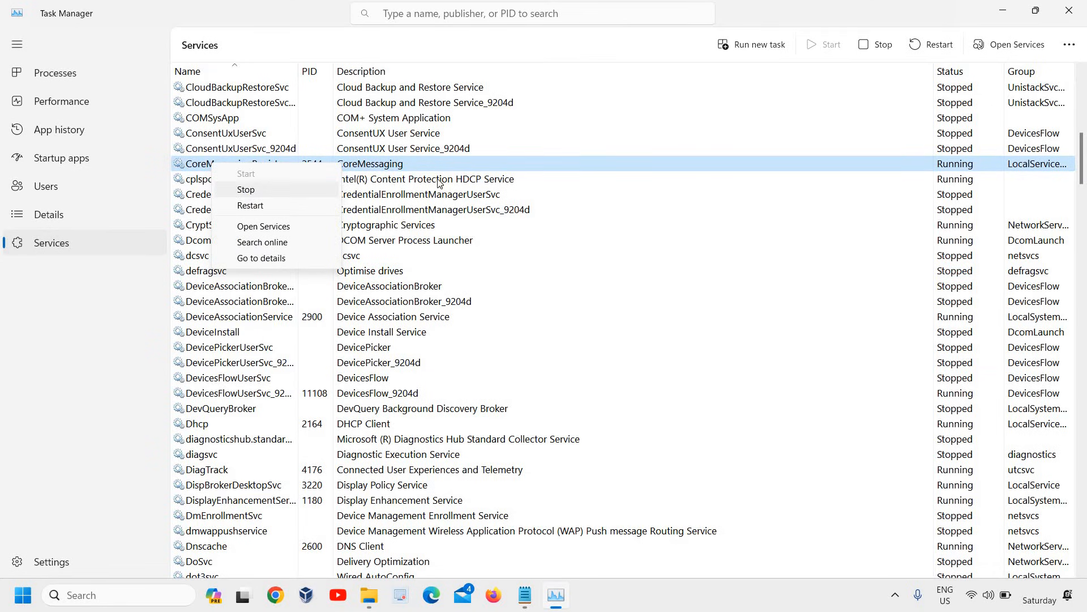
mouse_move(641, 194)
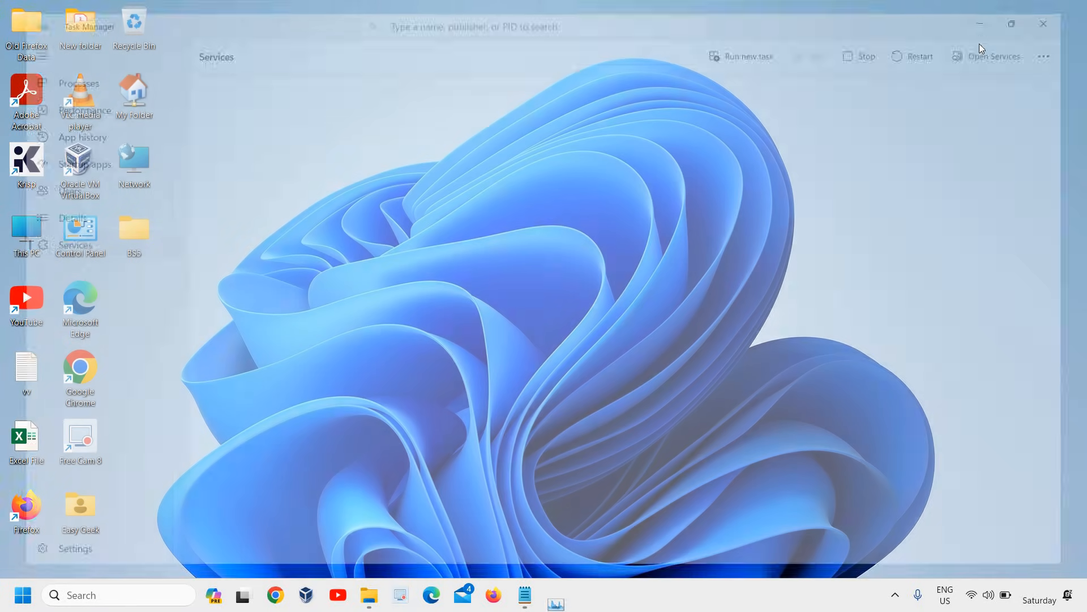
left_click(1044, 24)
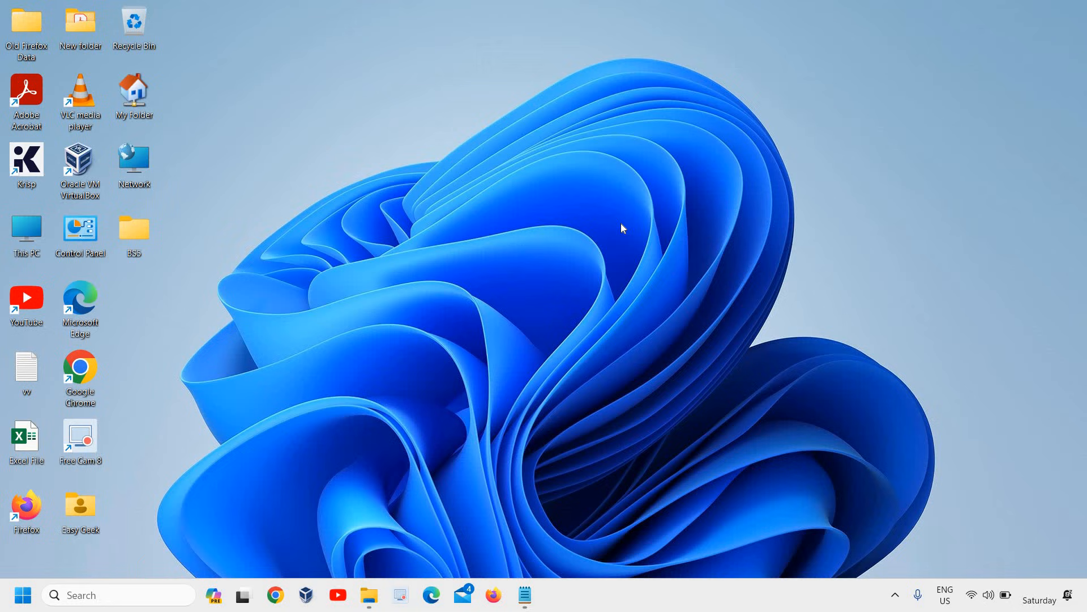